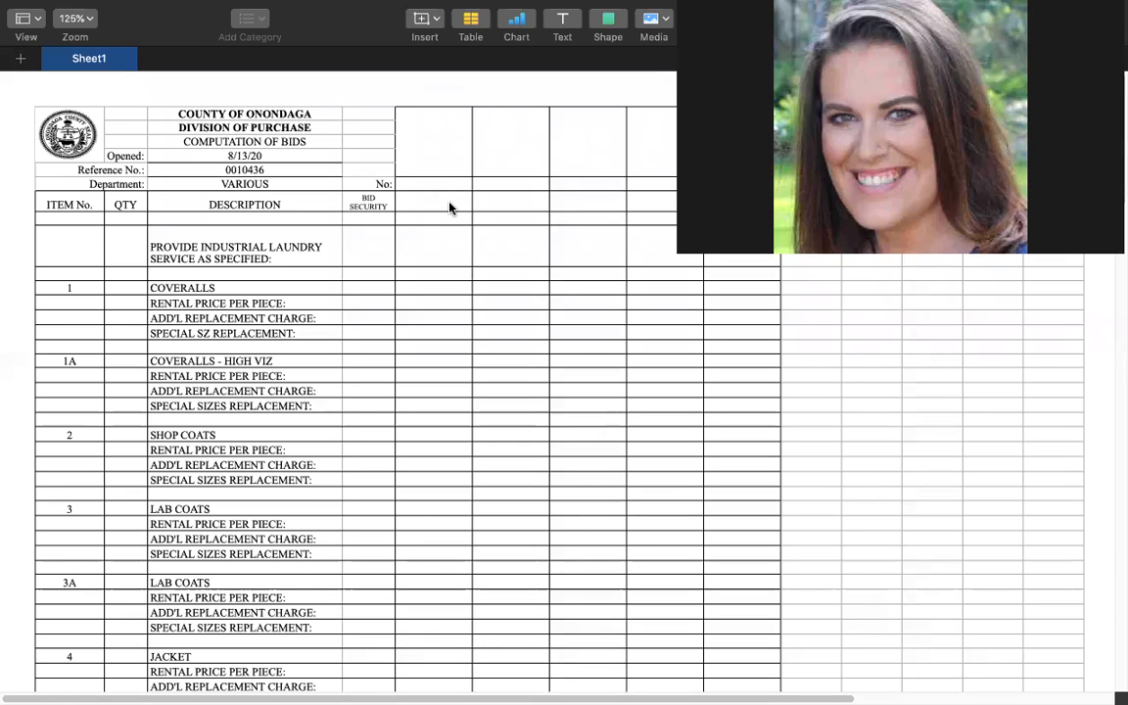
Enter bidder number 1 in cell E6 beside 'No:'
click(433, 184)
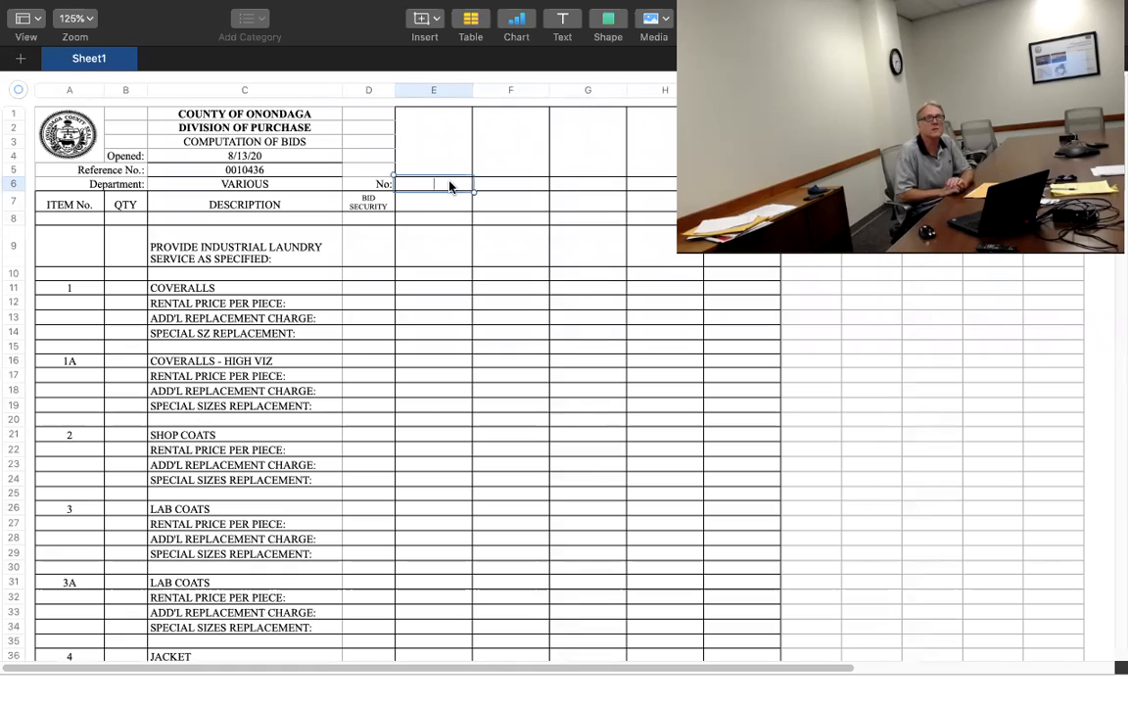
text(1)
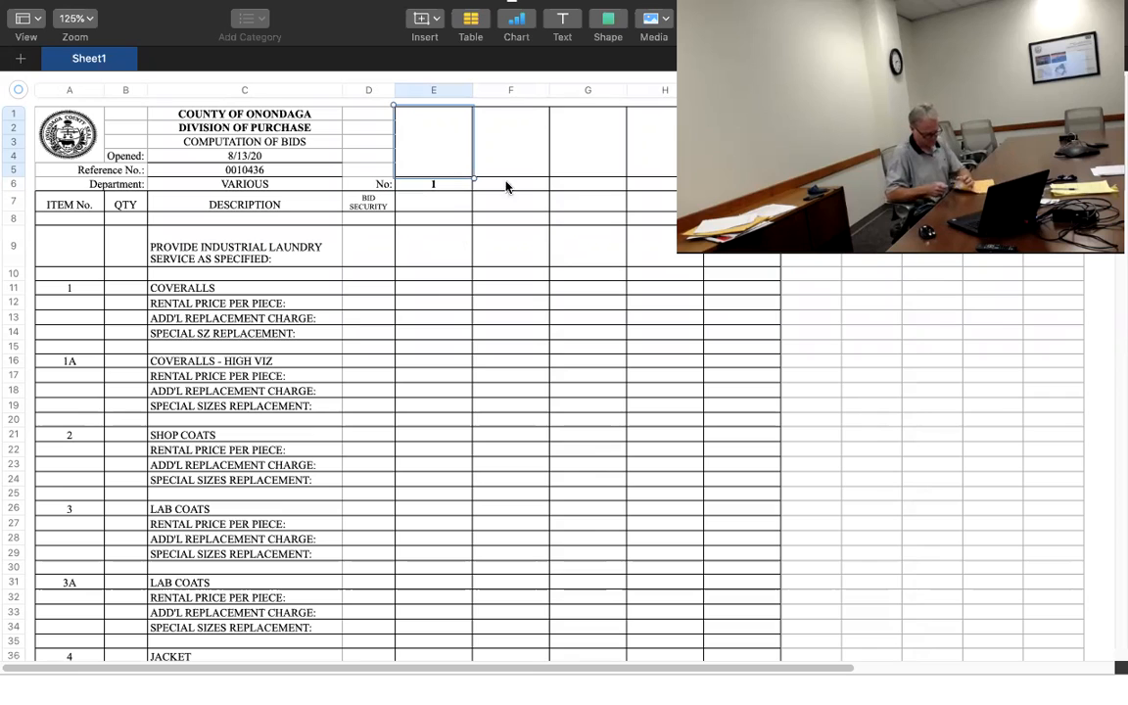
mouse_move(651, 412)
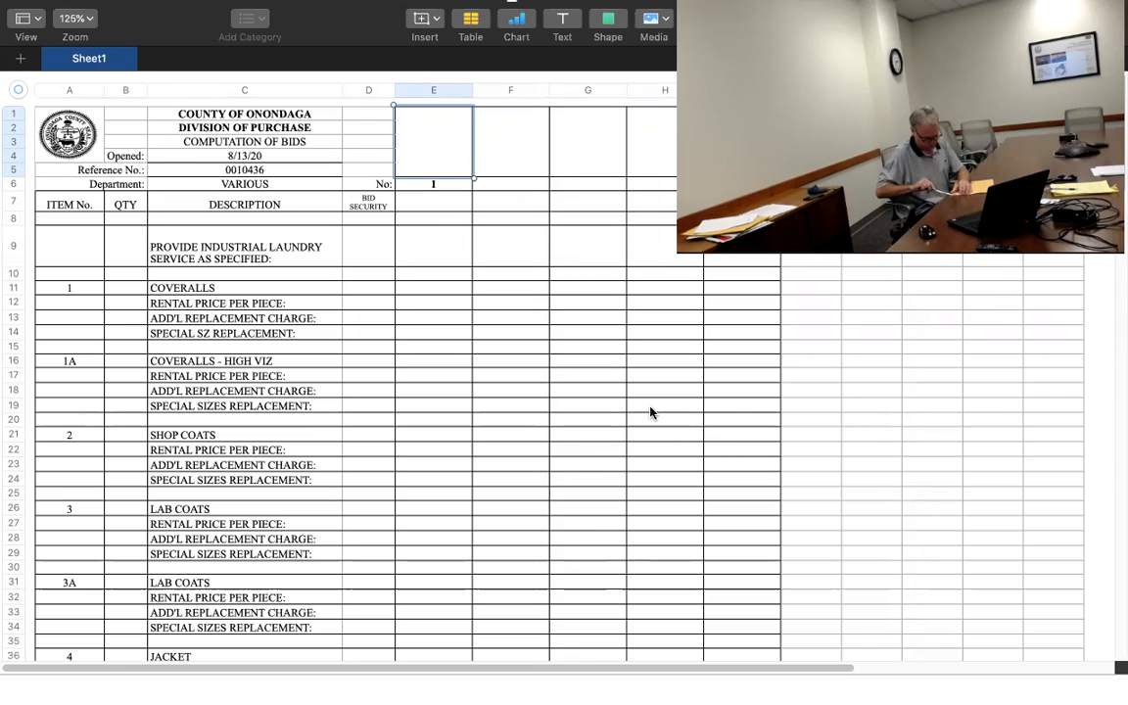
mouse_move(402, 157)
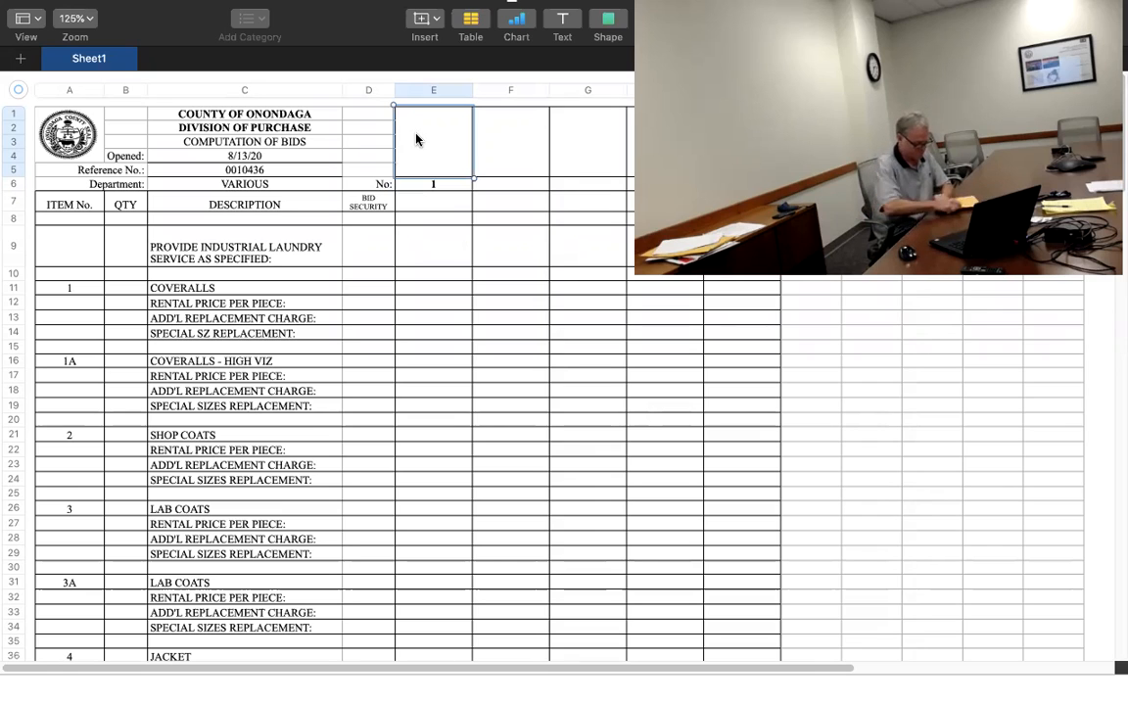
mouse_move(410, 339)
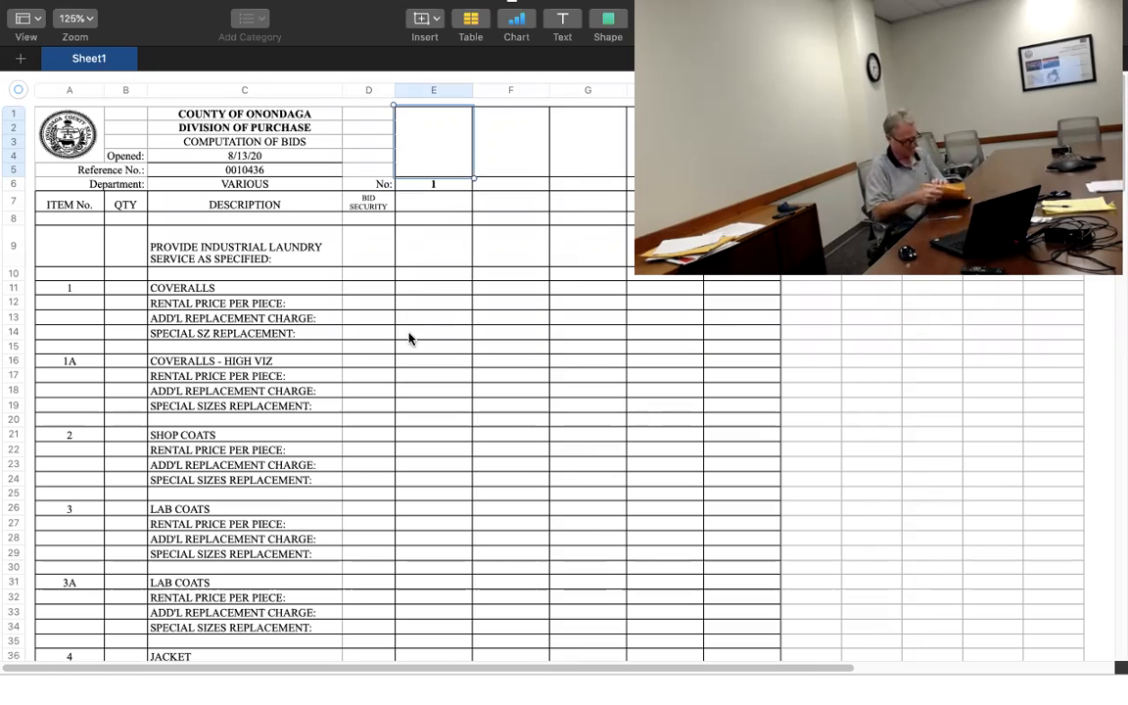
mouse_move(450, 339)
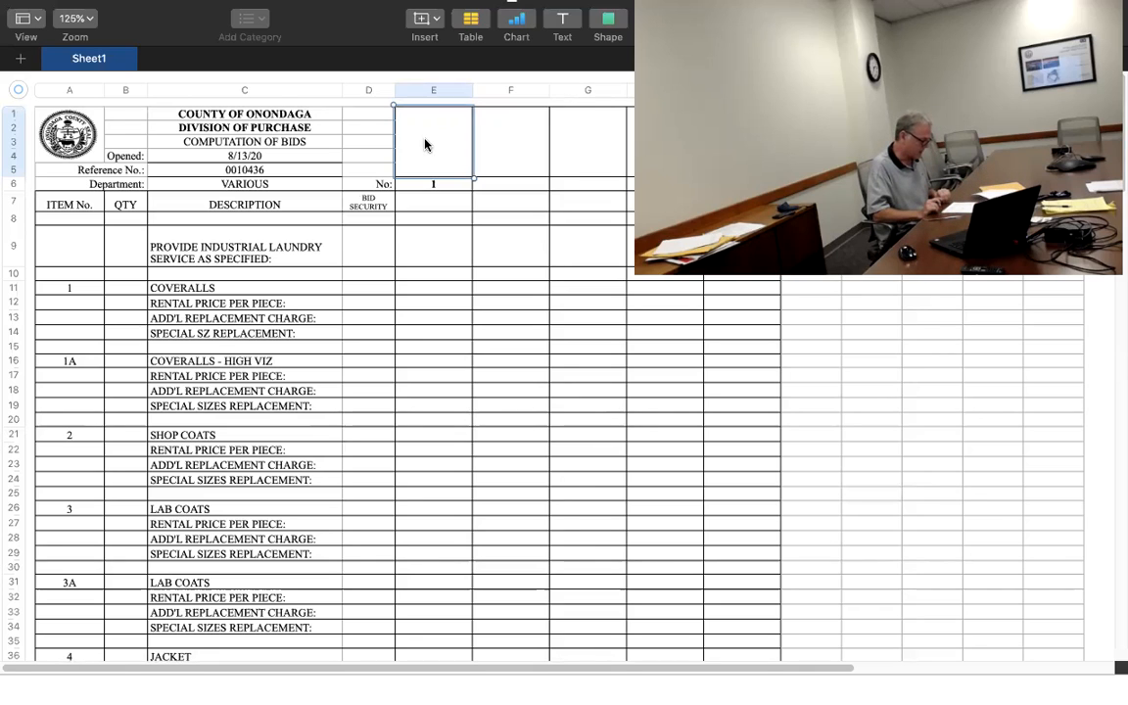
Head column E with UNIFIRST CORP and select the coveralls rental price cell for $0.27
text(UNIFIRST)
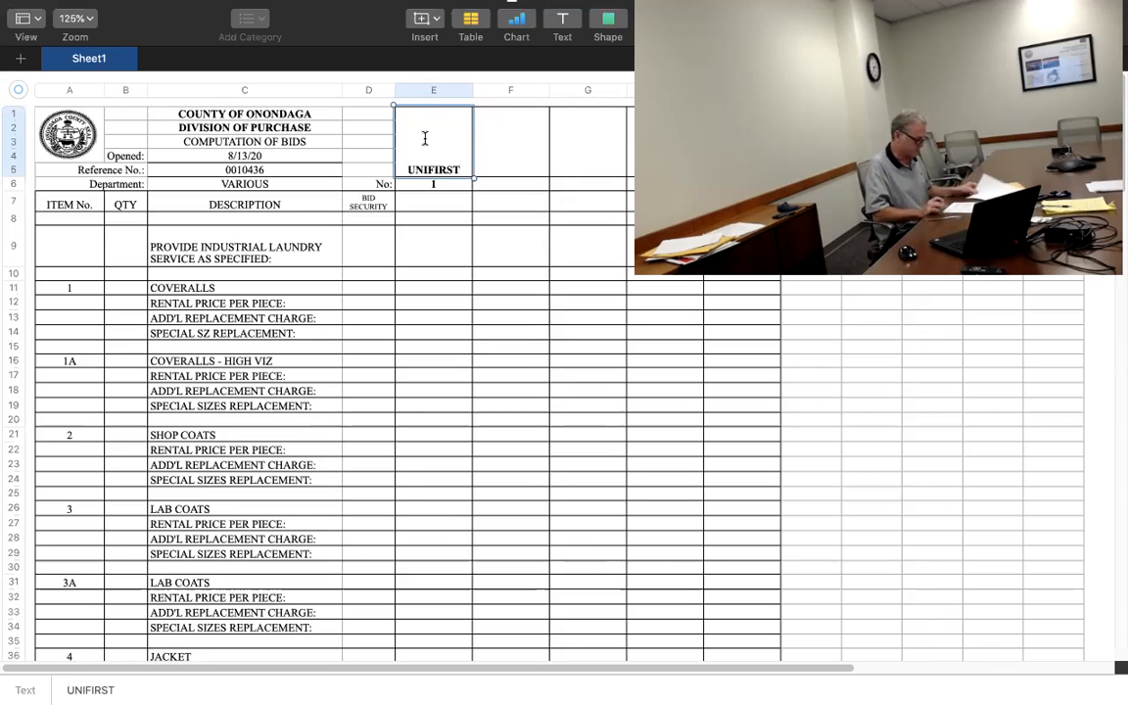
text(CORP)
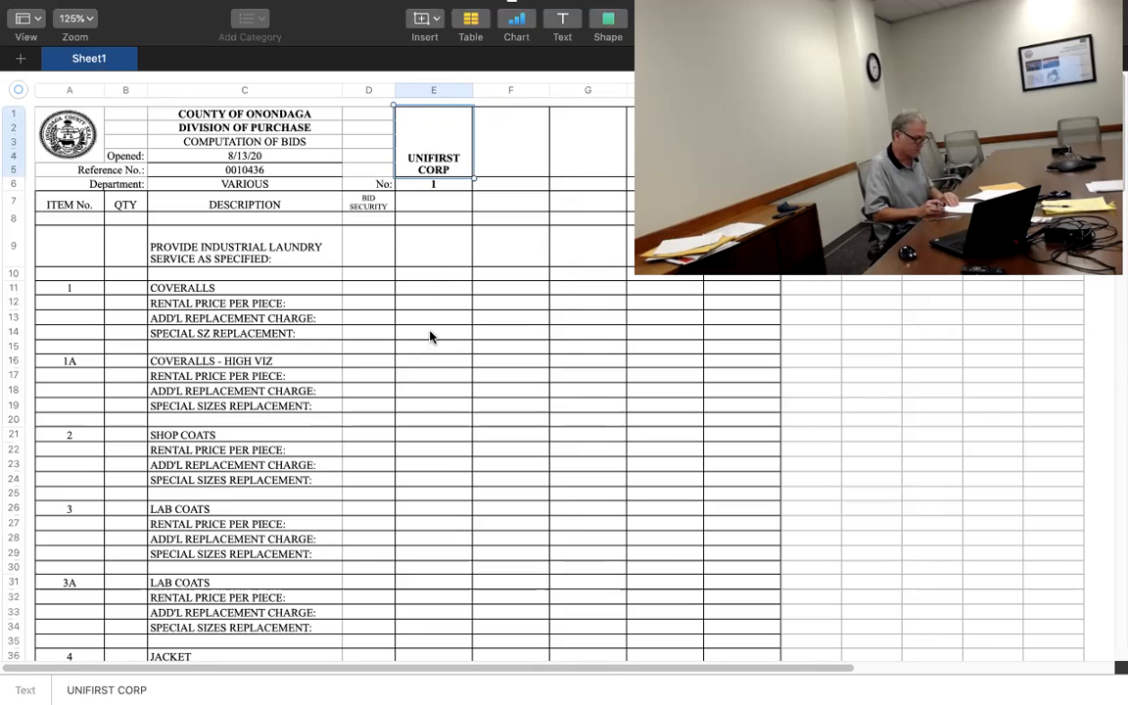
click(433, 333)
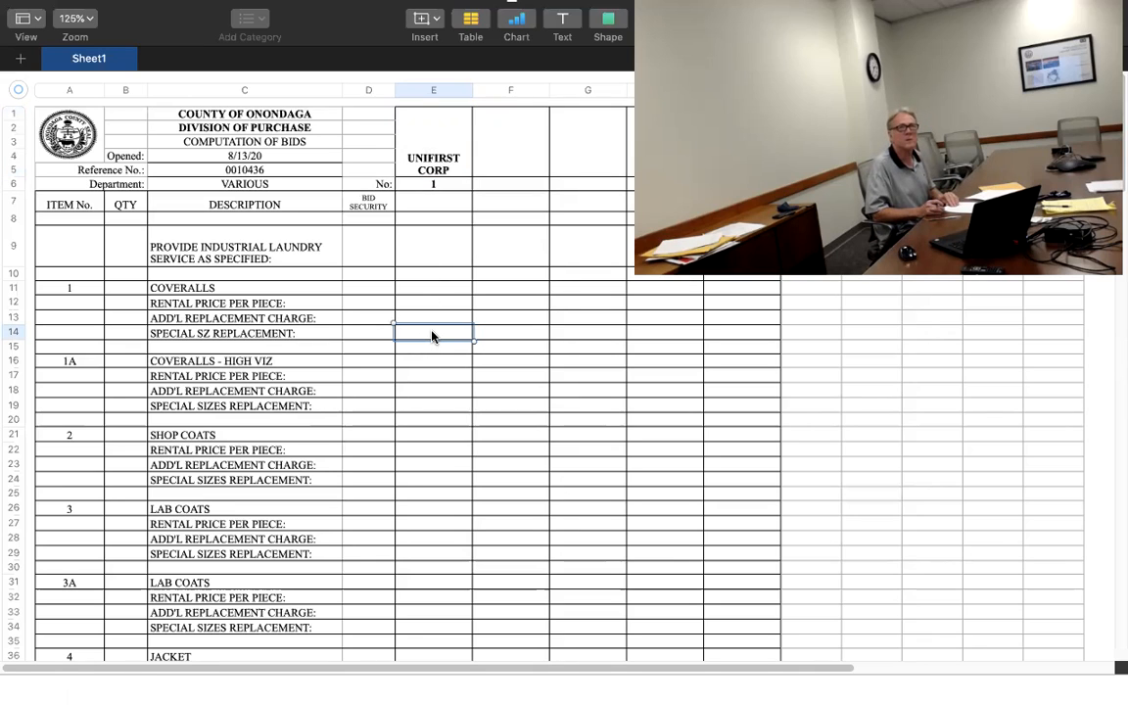
mouse_move(435, 302)
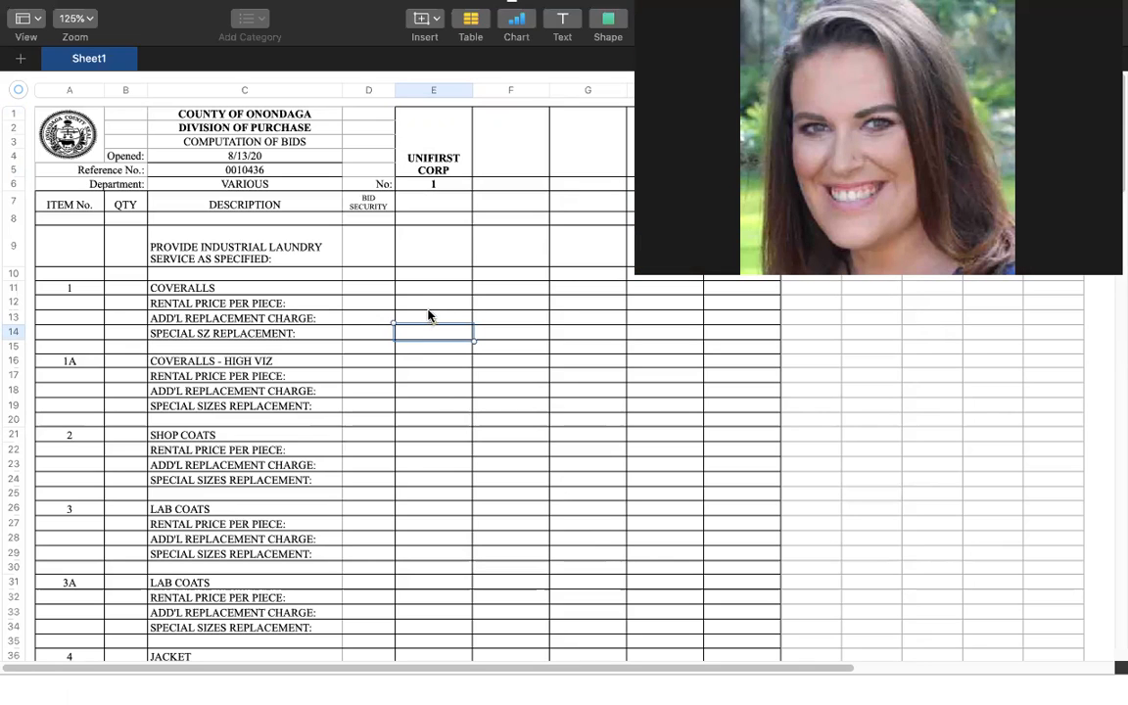
click(433, 301)
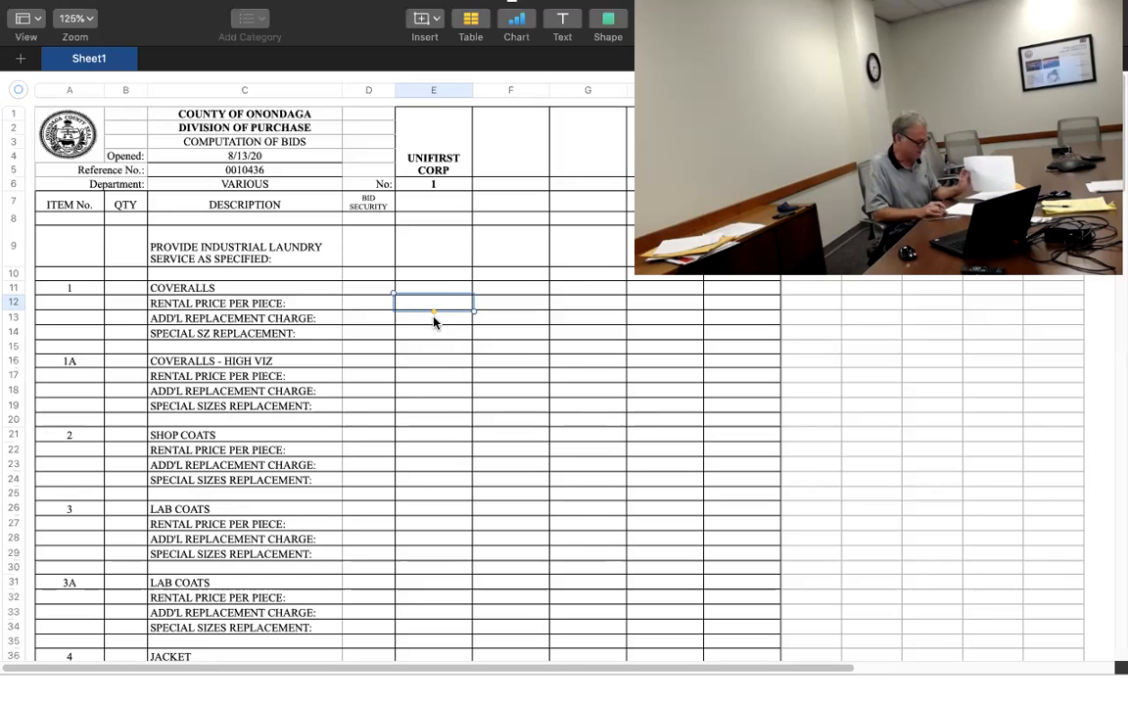
click(433, 333)
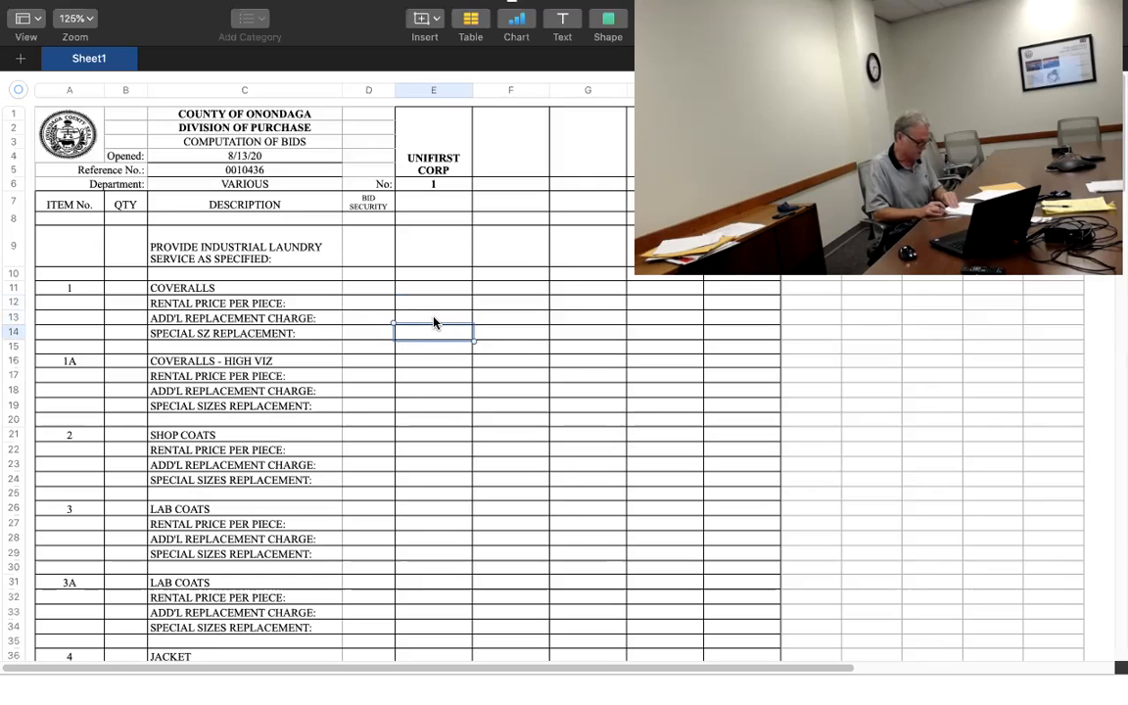
click(433, 303)
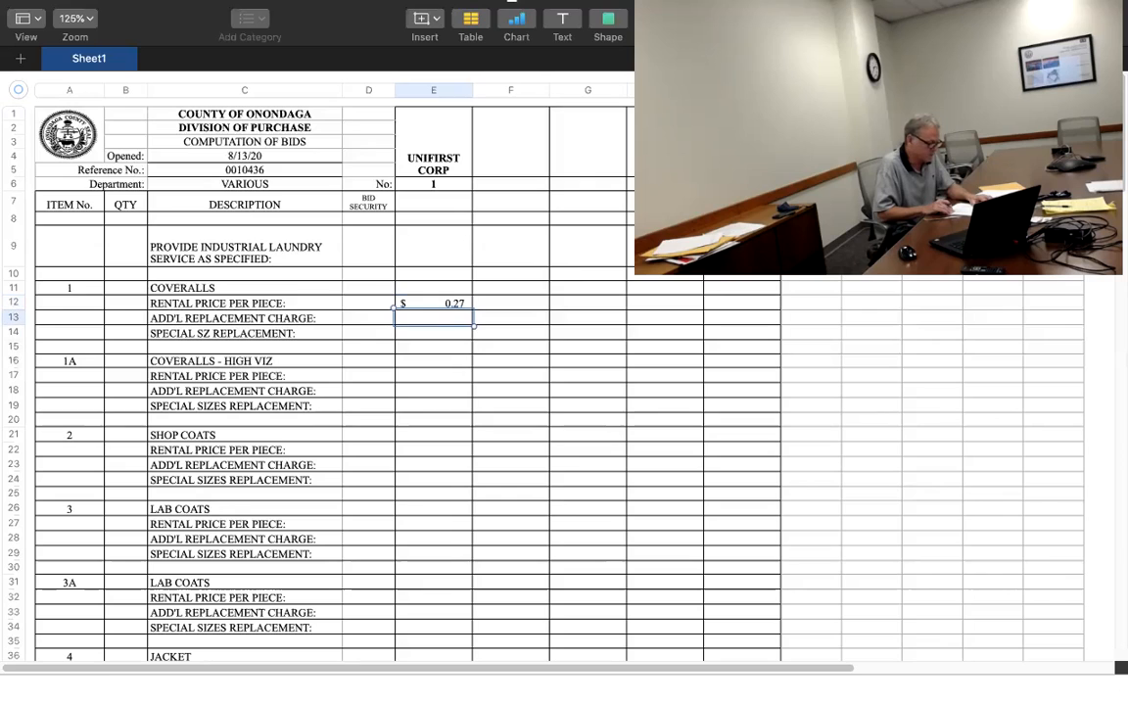
Enter coveralls-through-jacket rental and replacement charges, including 21.7, 47.09, 10.5 and 2
text(21.7)
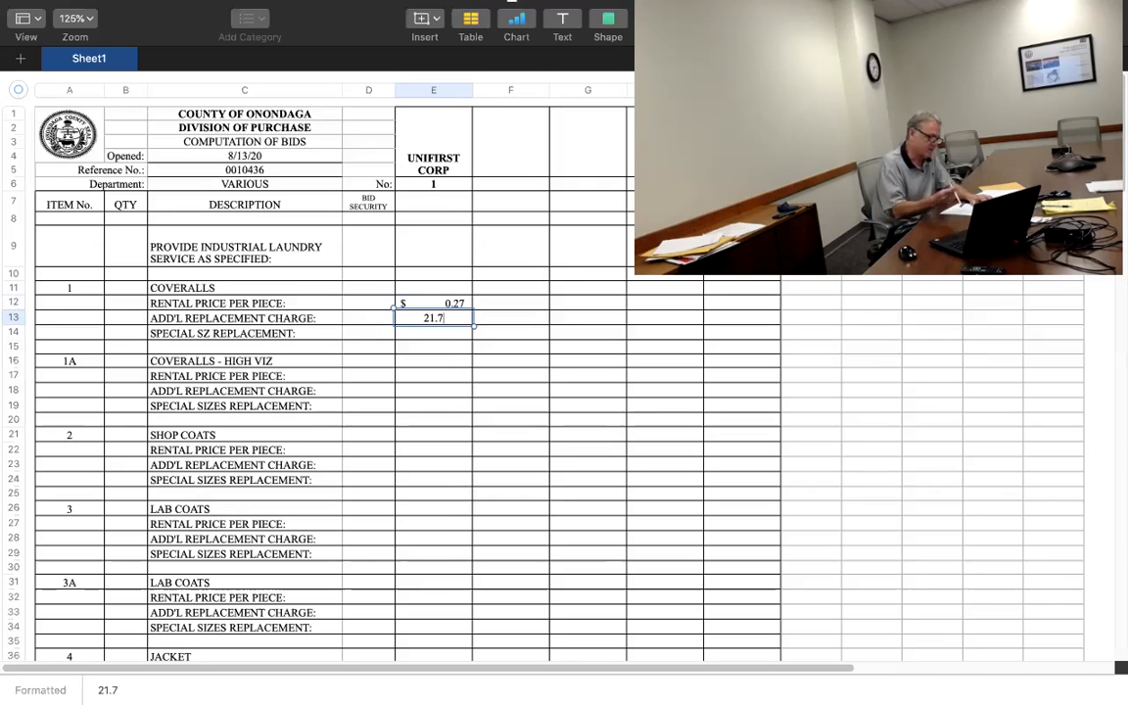
key(Return)
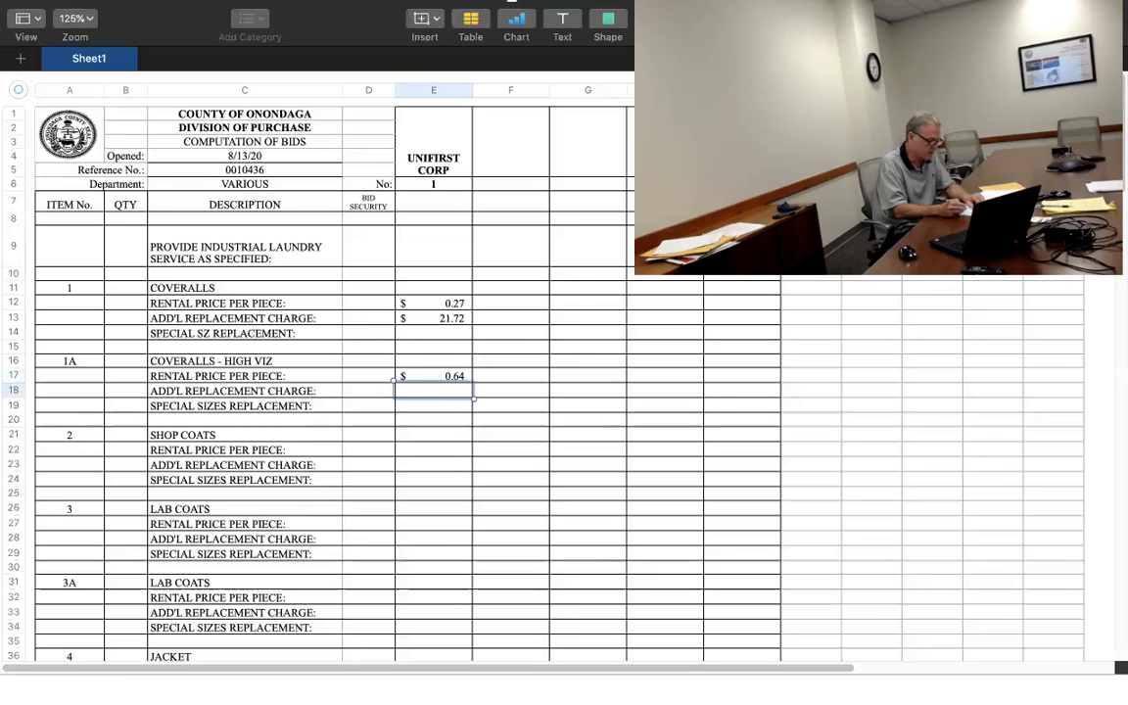
text(47.09)
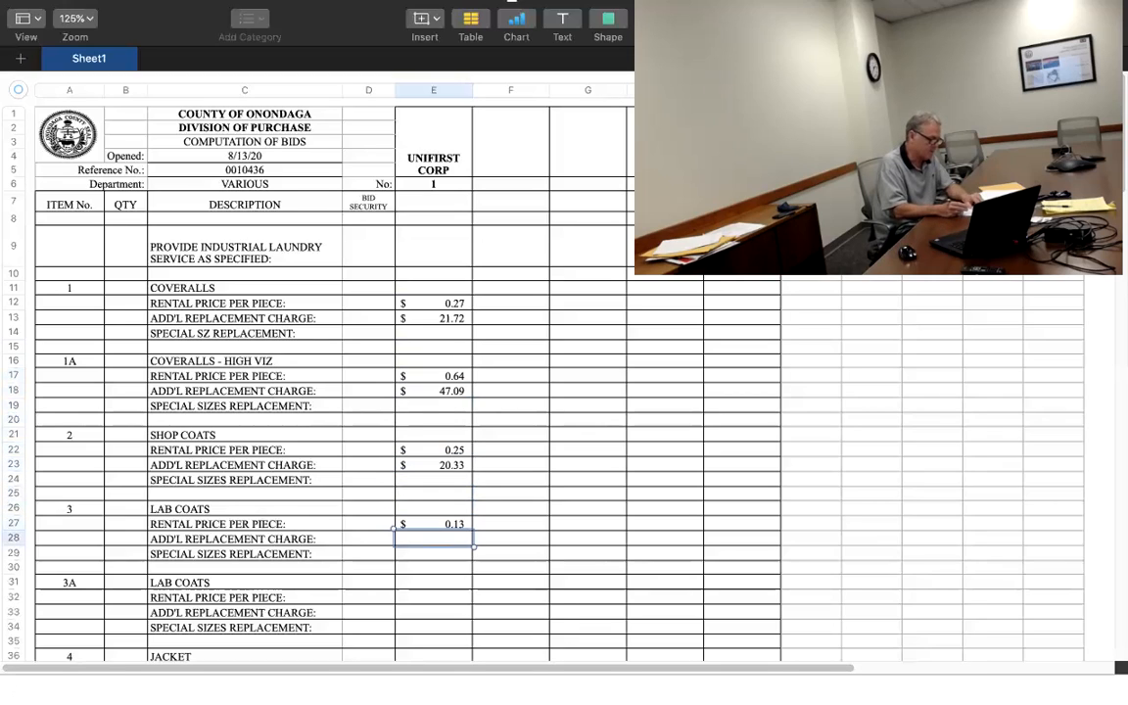
text(10.51)
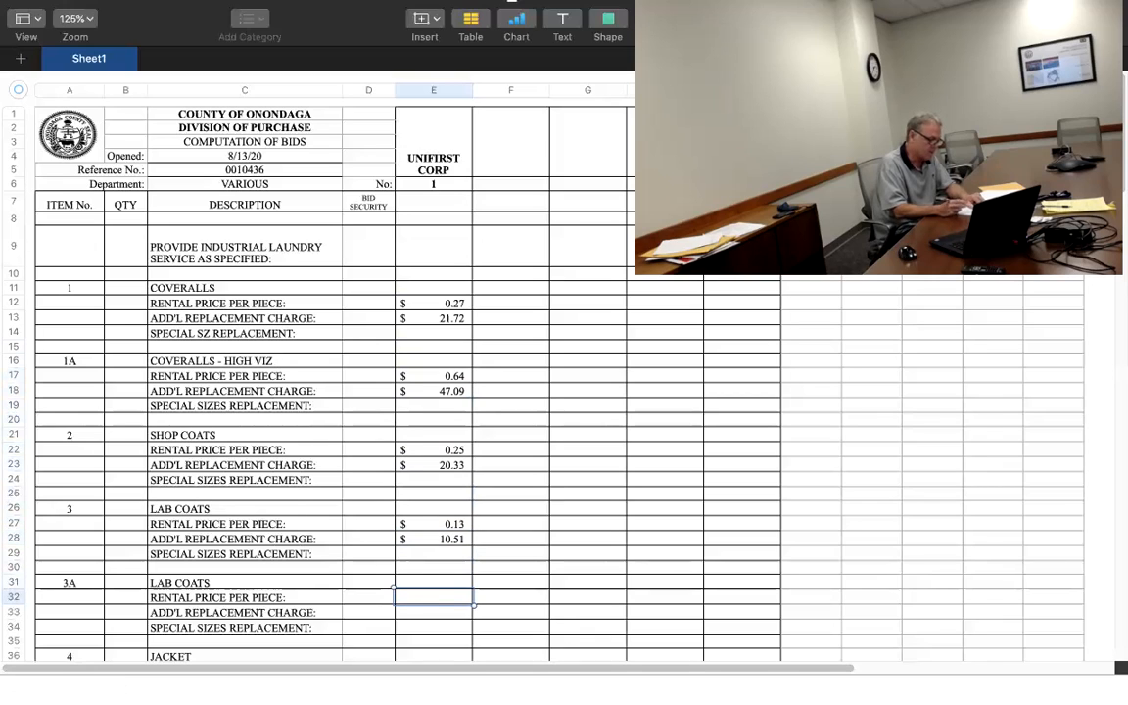
text(2)
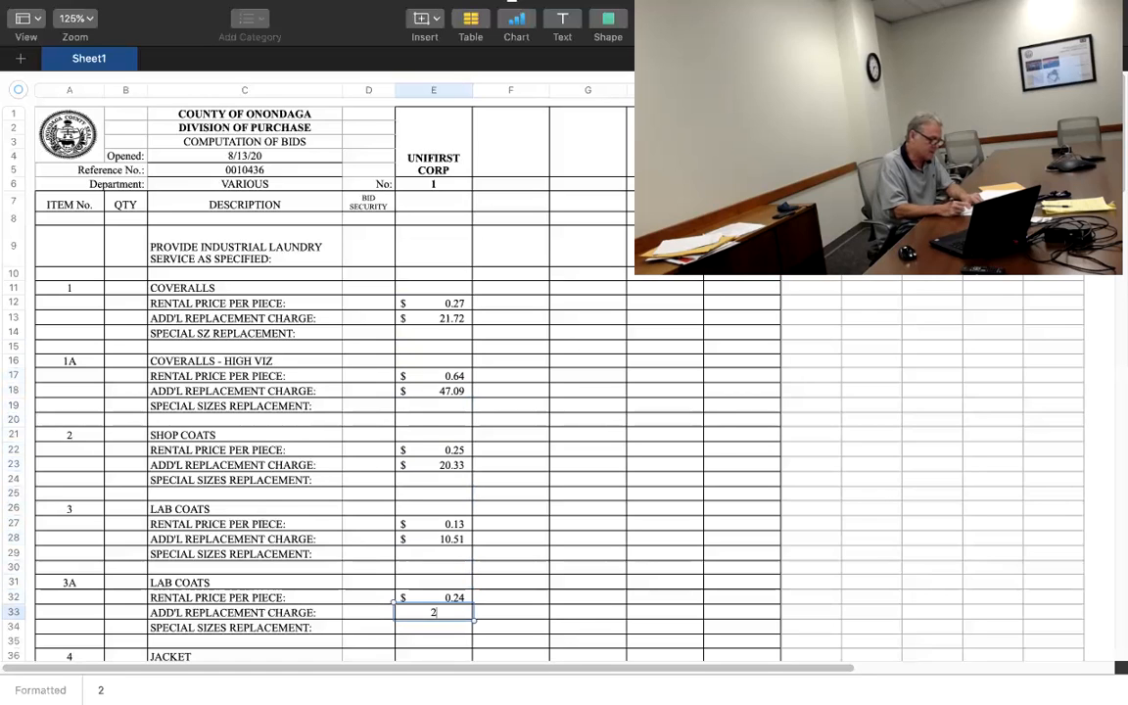
key(Return)
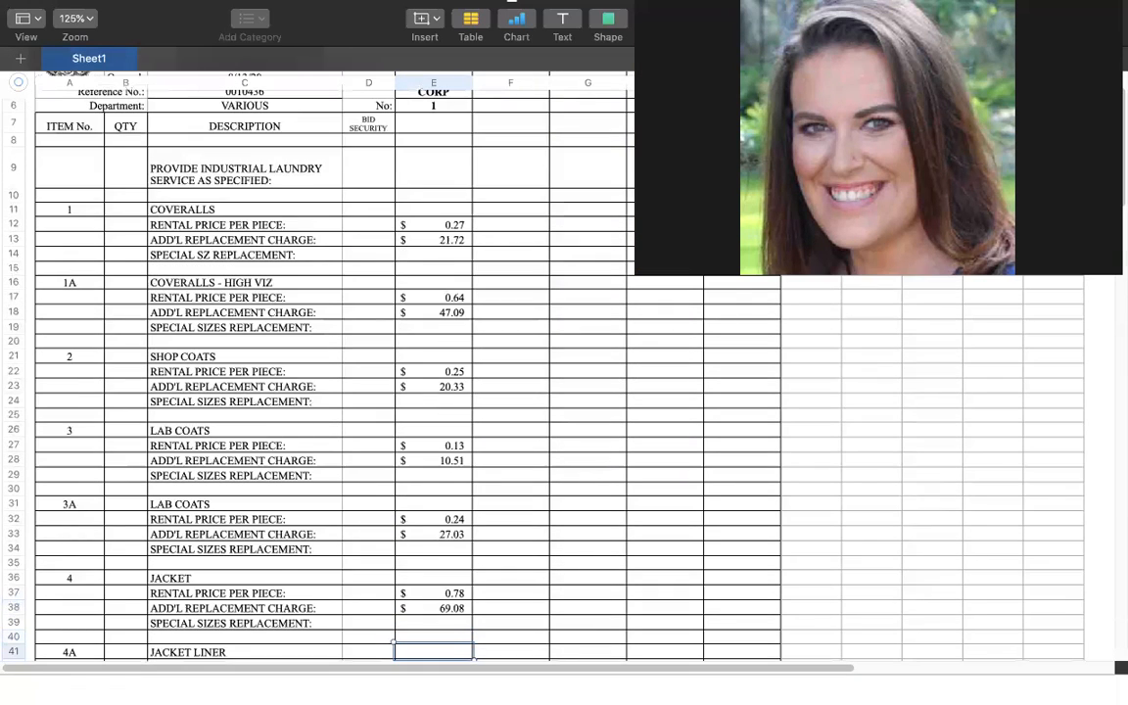
Enter the $0.18 jacket liner price, mark the cotton polo NB, and enter $0.12 long-sleeve rental
scroll(down, 3)
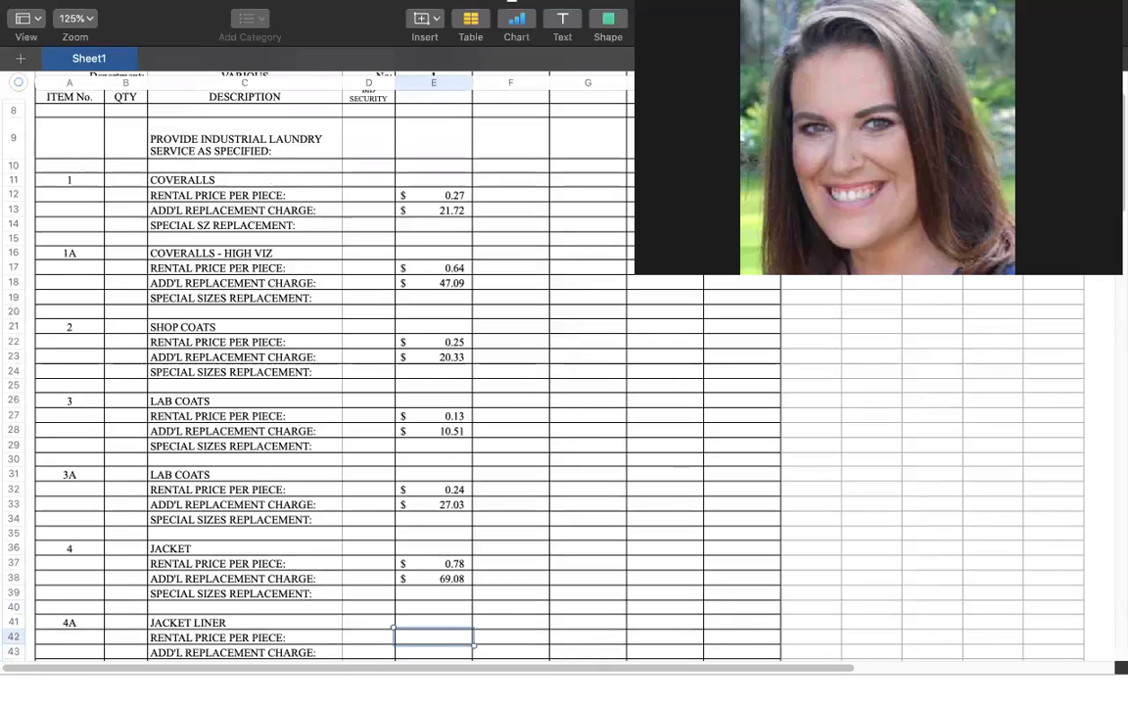
text(.18)
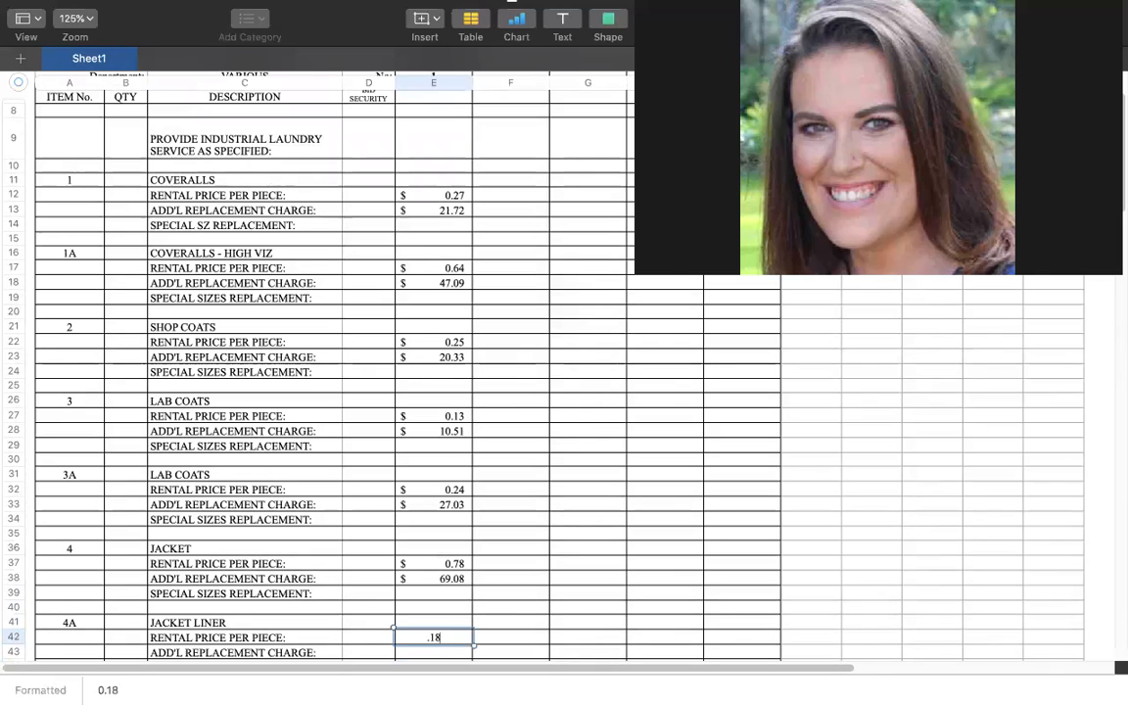
key(Return)
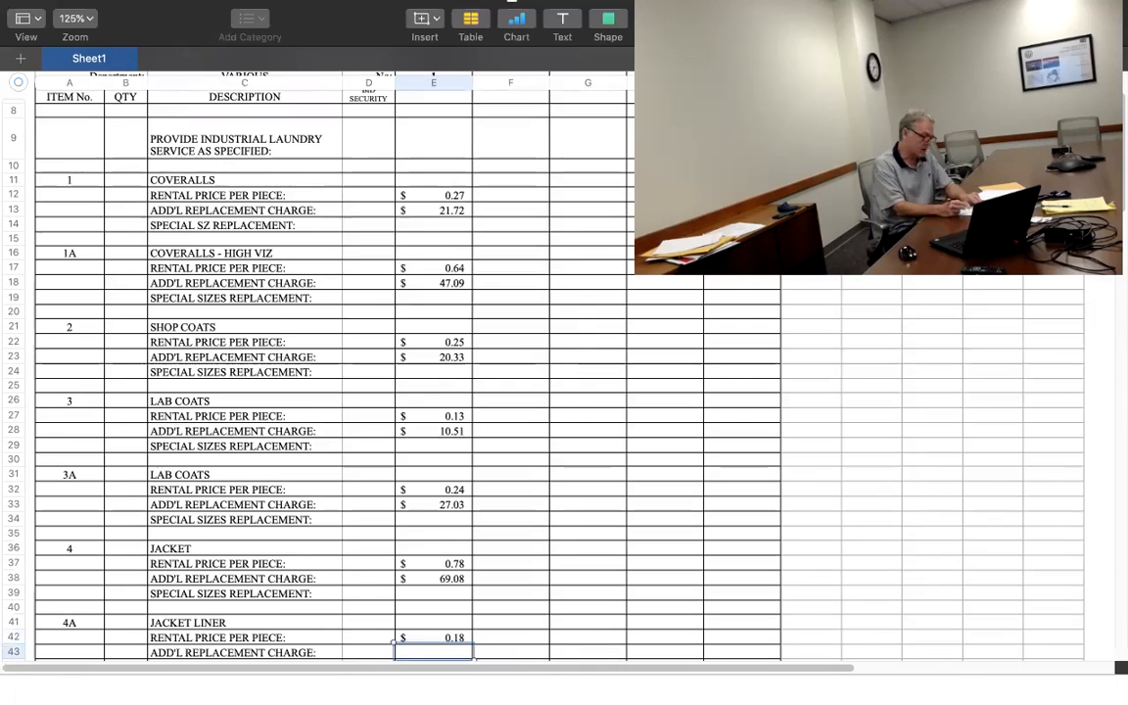
scroll(down, 3)
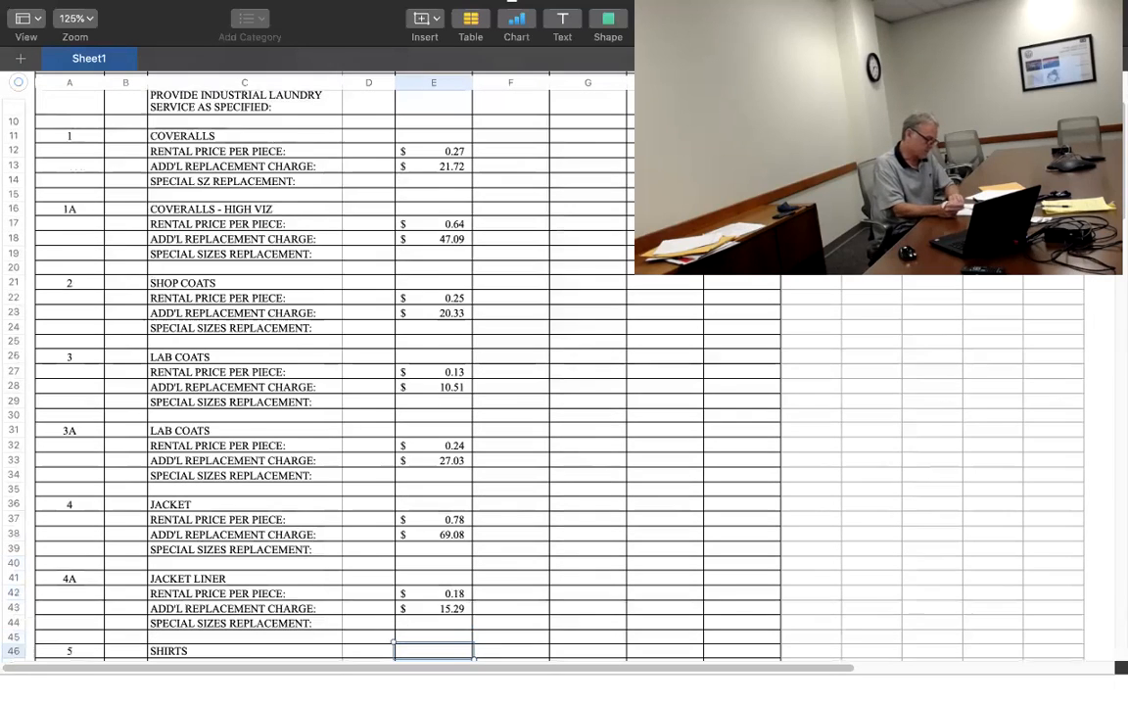
scroll(down, 3)
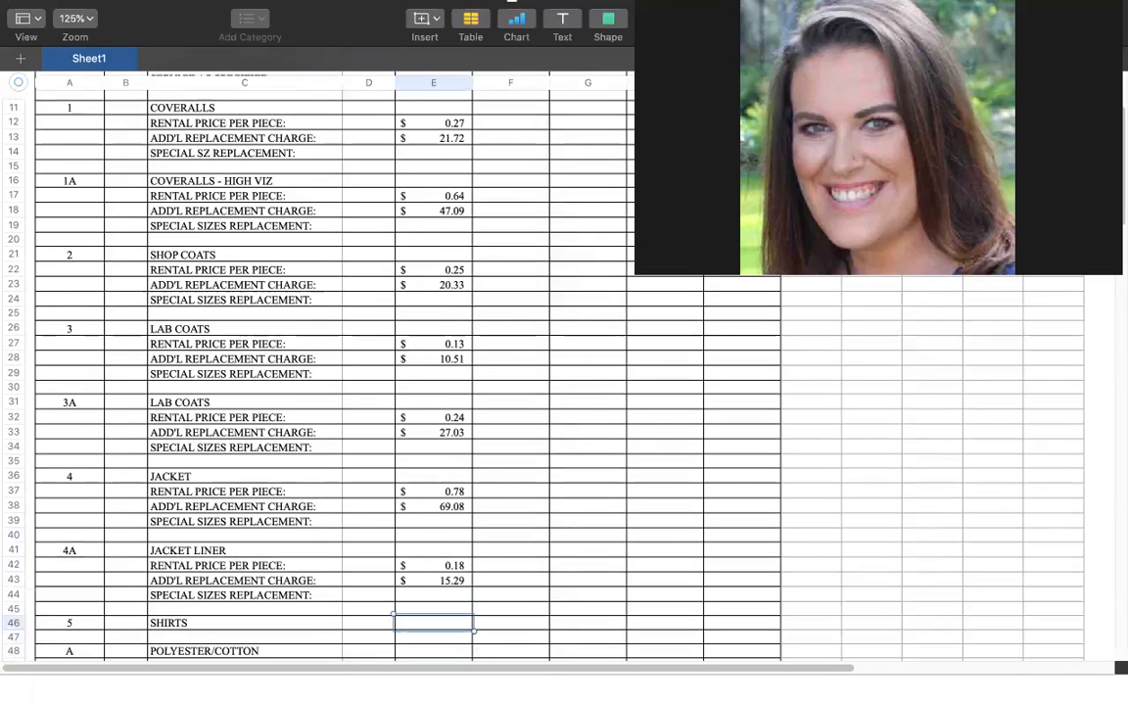
scroll(down, 3)
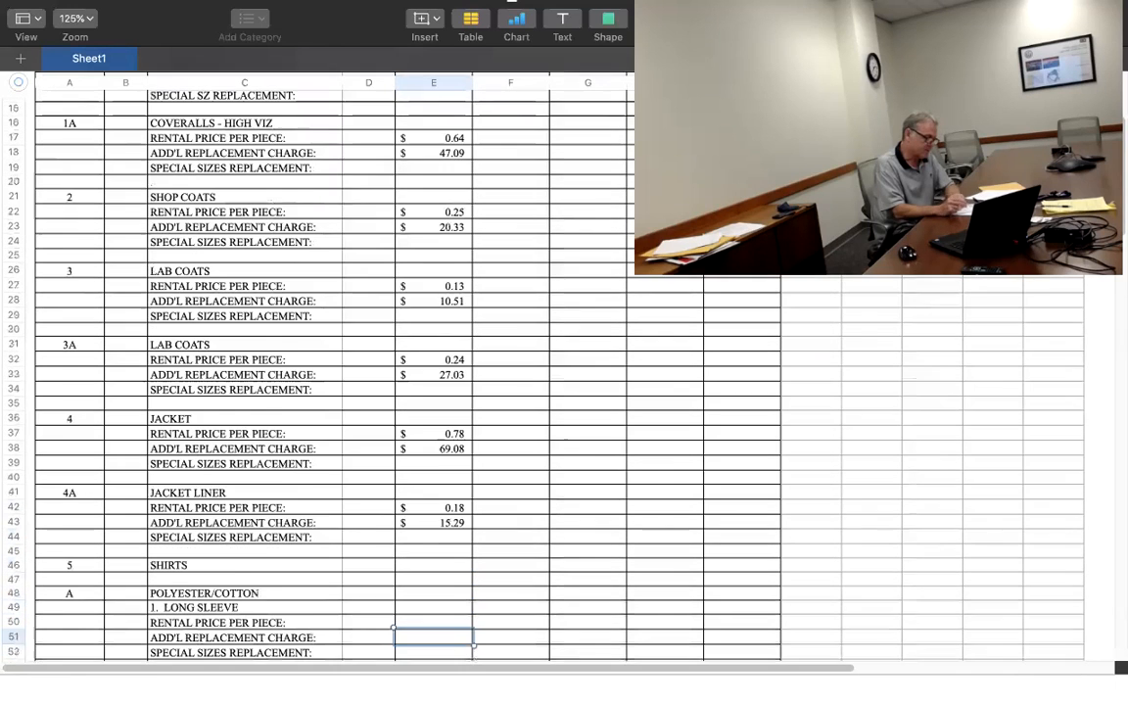
scroll(down, 3)
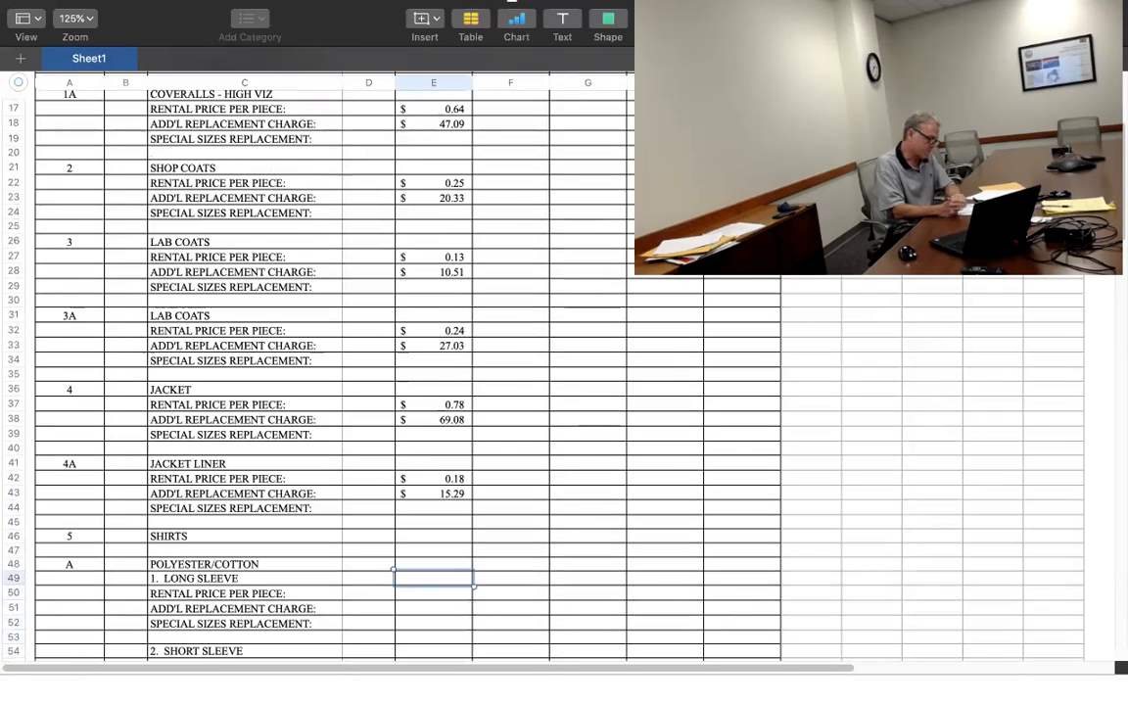
text(NB)
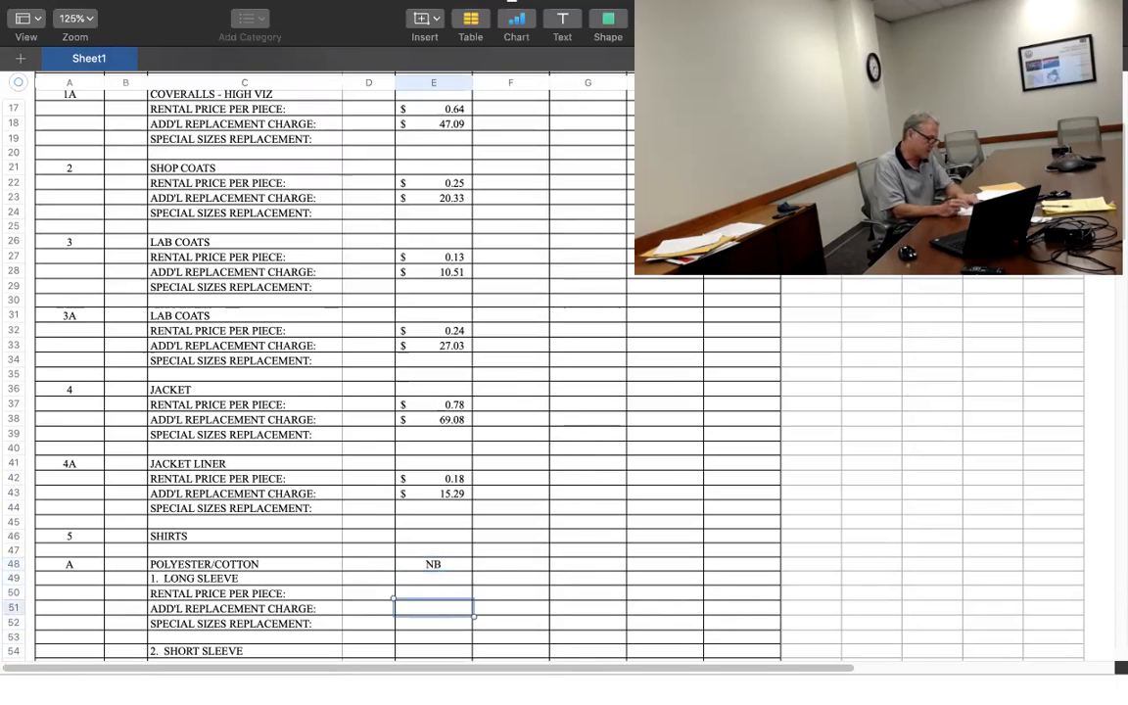
click(433, 564)
text(..)
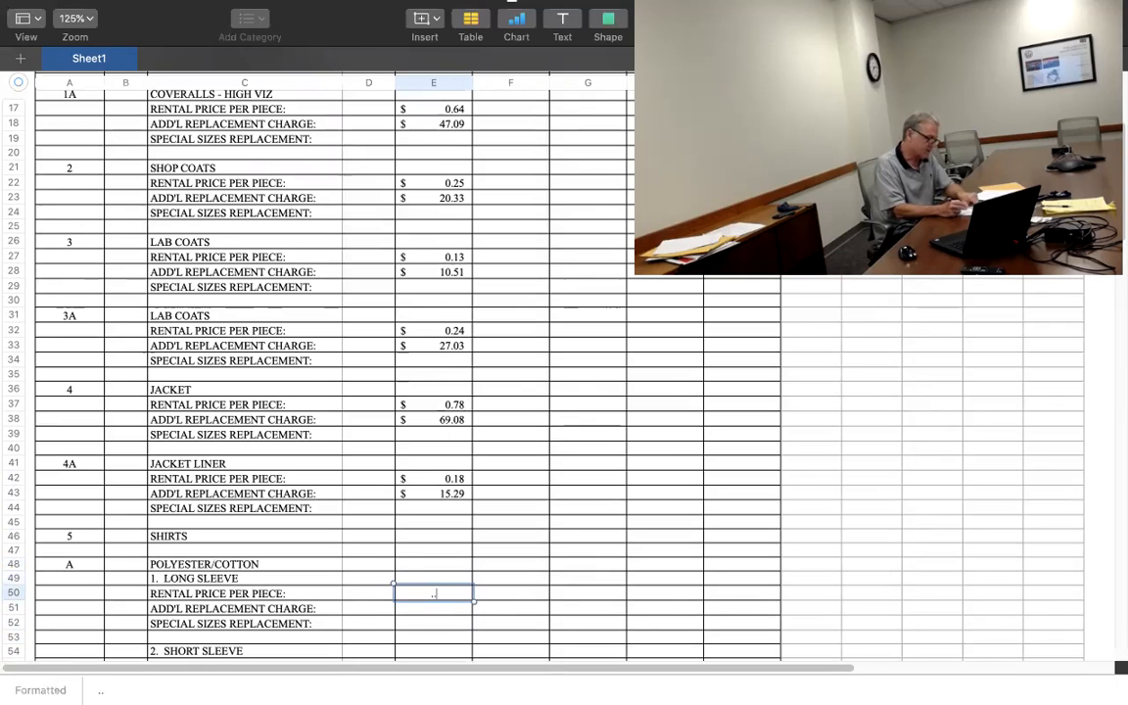
text(0.12)
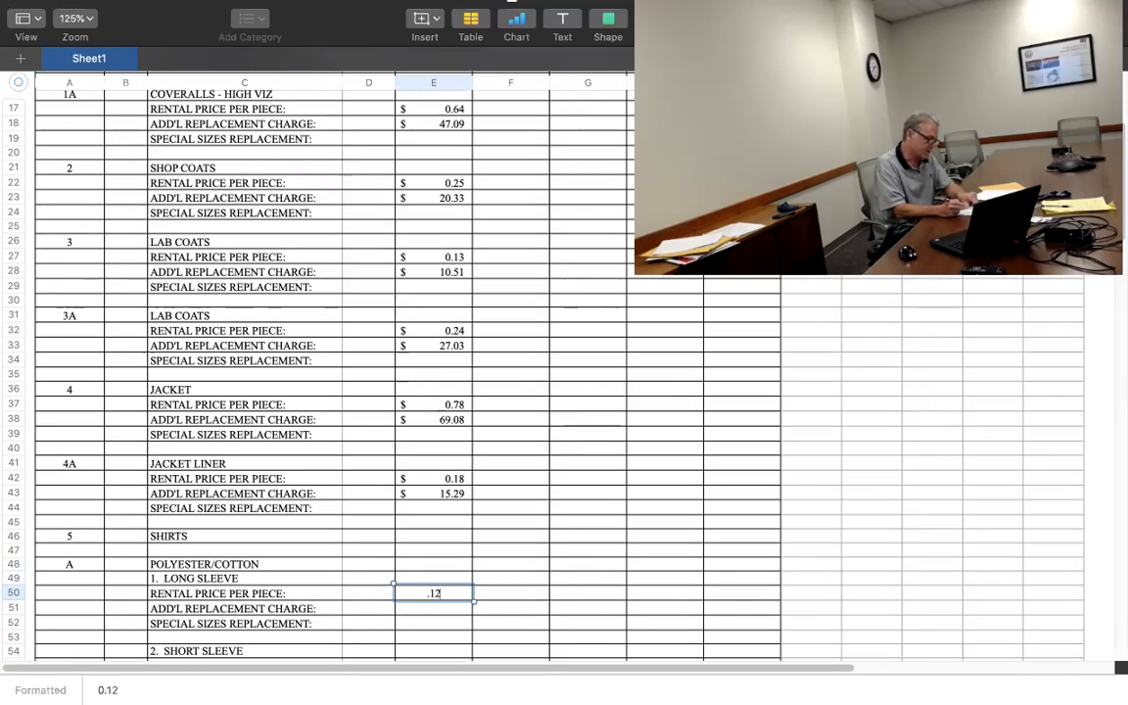
key(Return)
text(1)
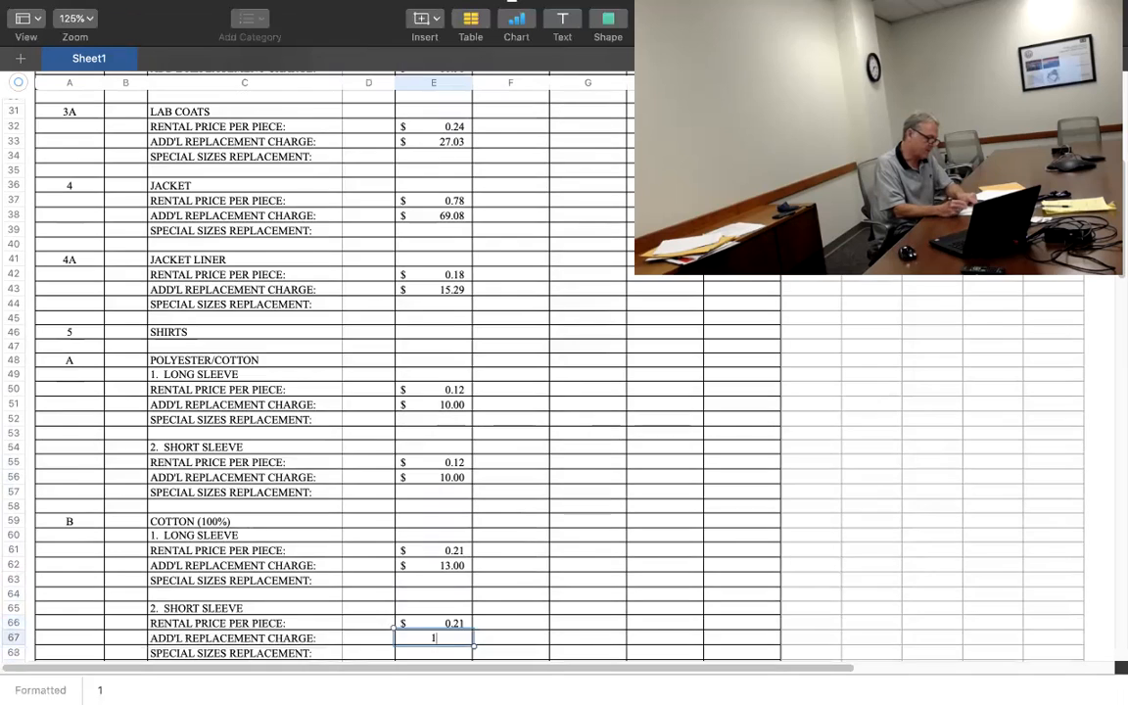
Mark the polycotton t-shirt NB and enter the $24 short-sleeve shirt replacement charge
scroll(down, 3)
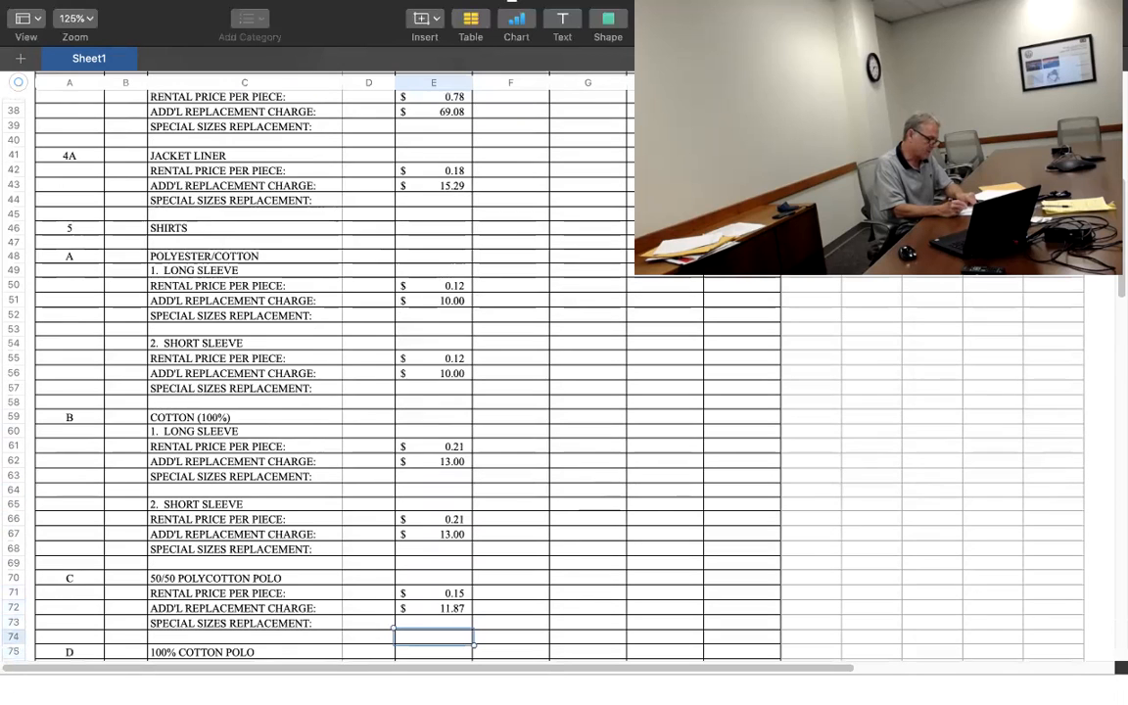
scroll(down, 3)
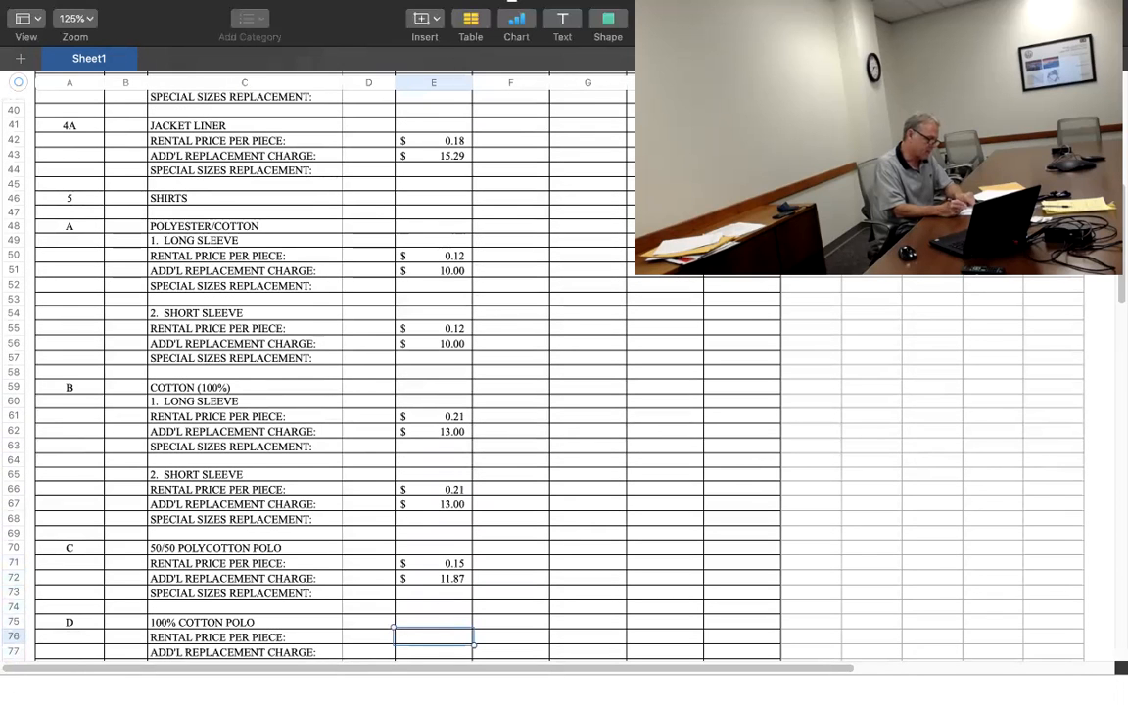
text(NB)
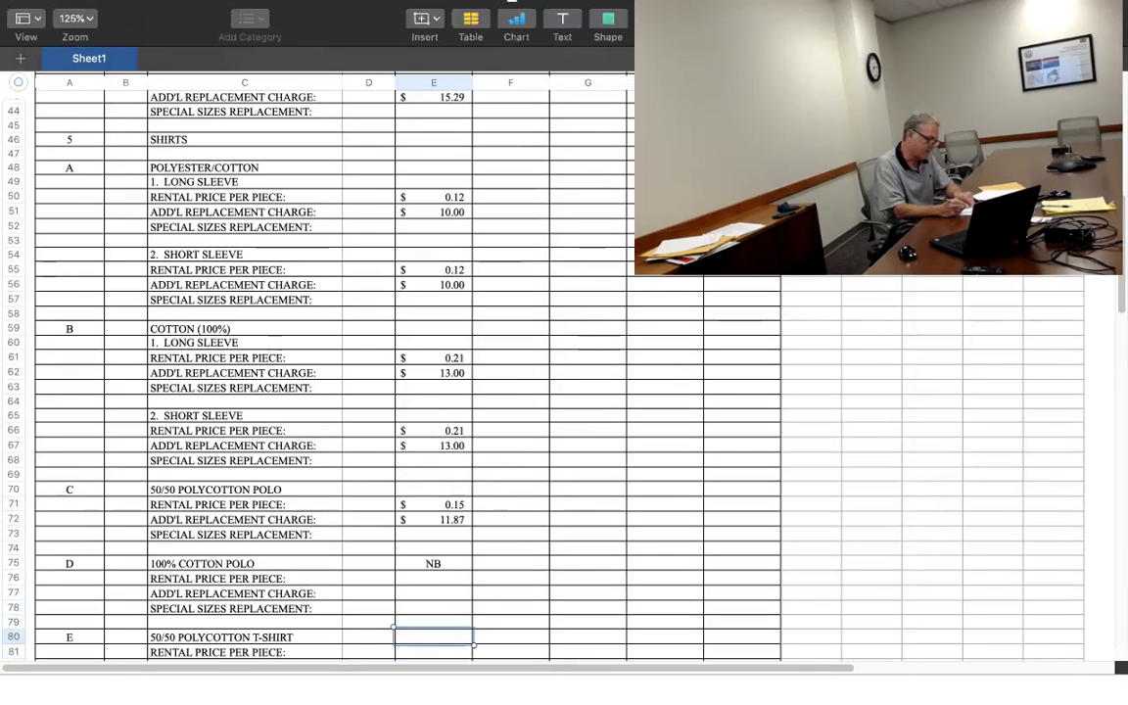
scroll(down, 3)
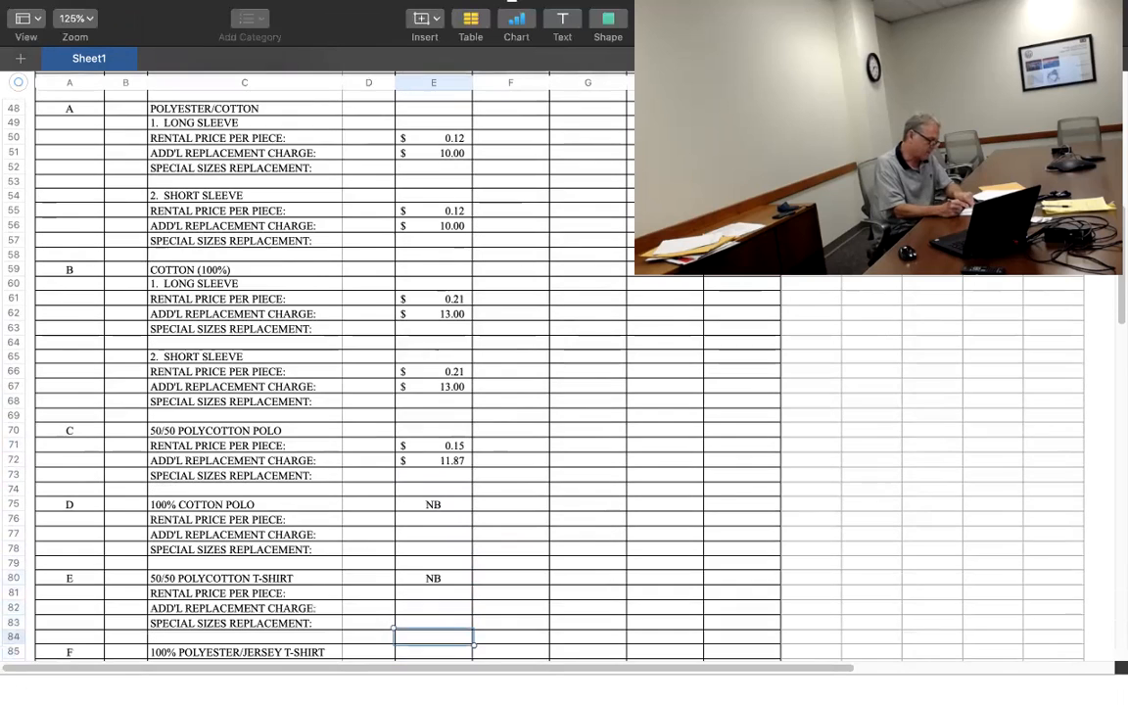
scroll(down, 3)
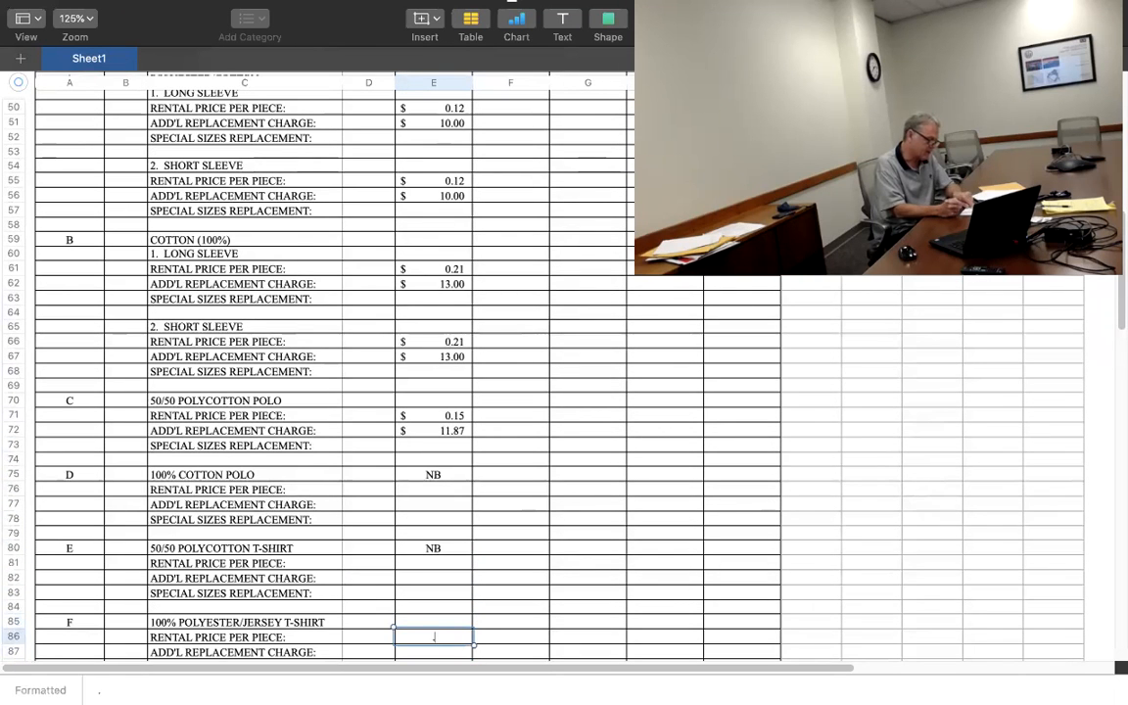
scroll(down, 3)
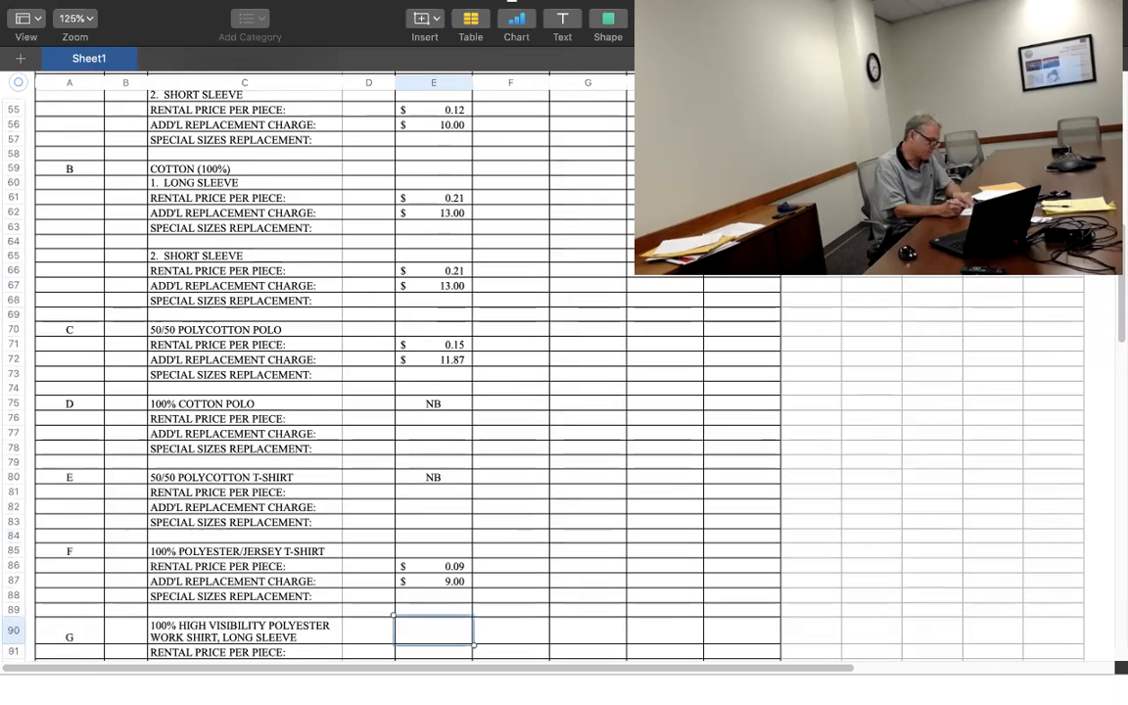
scroll(down, 3)
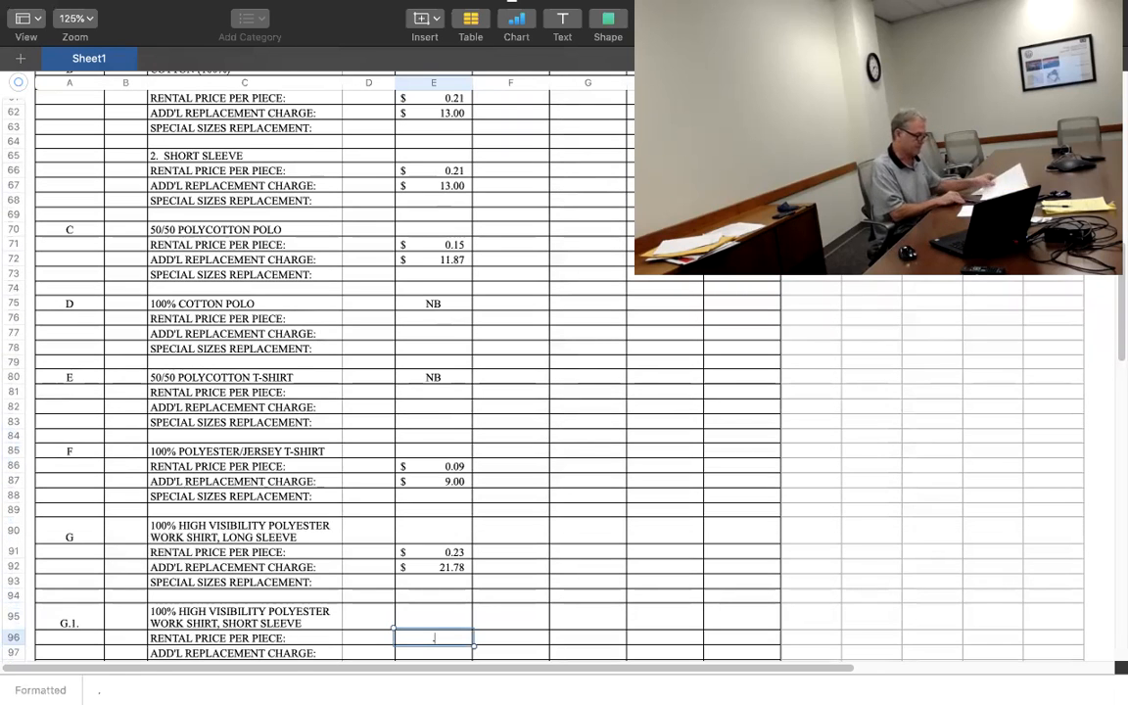
text(24)
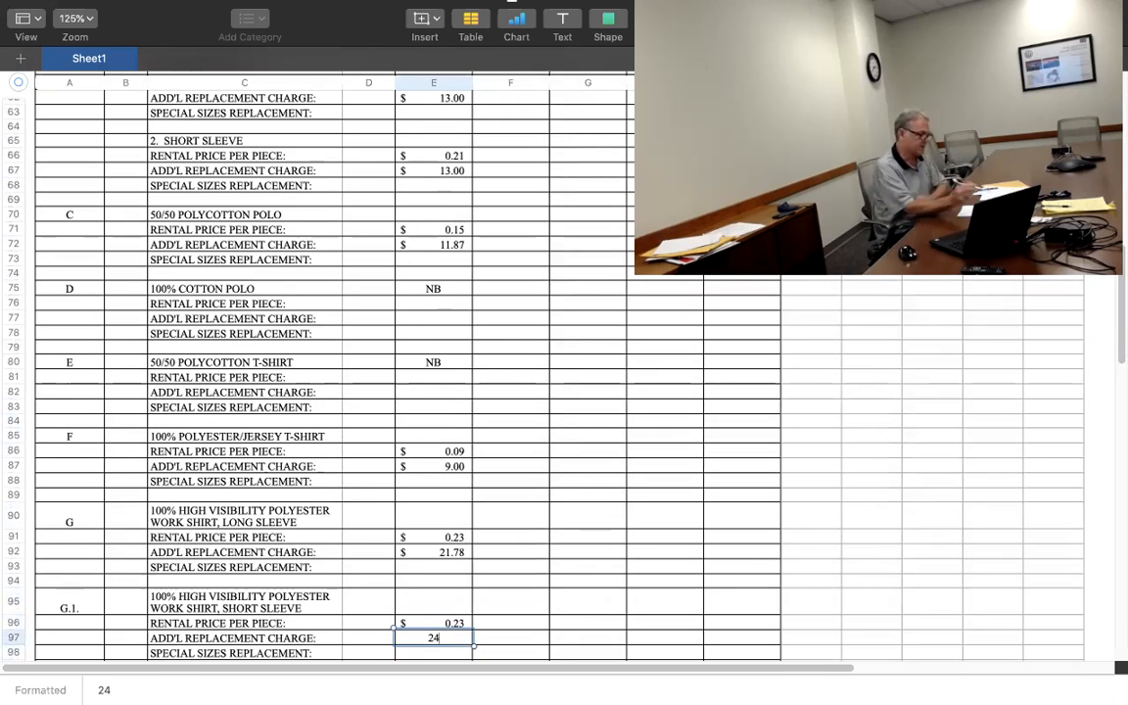
key(Return)
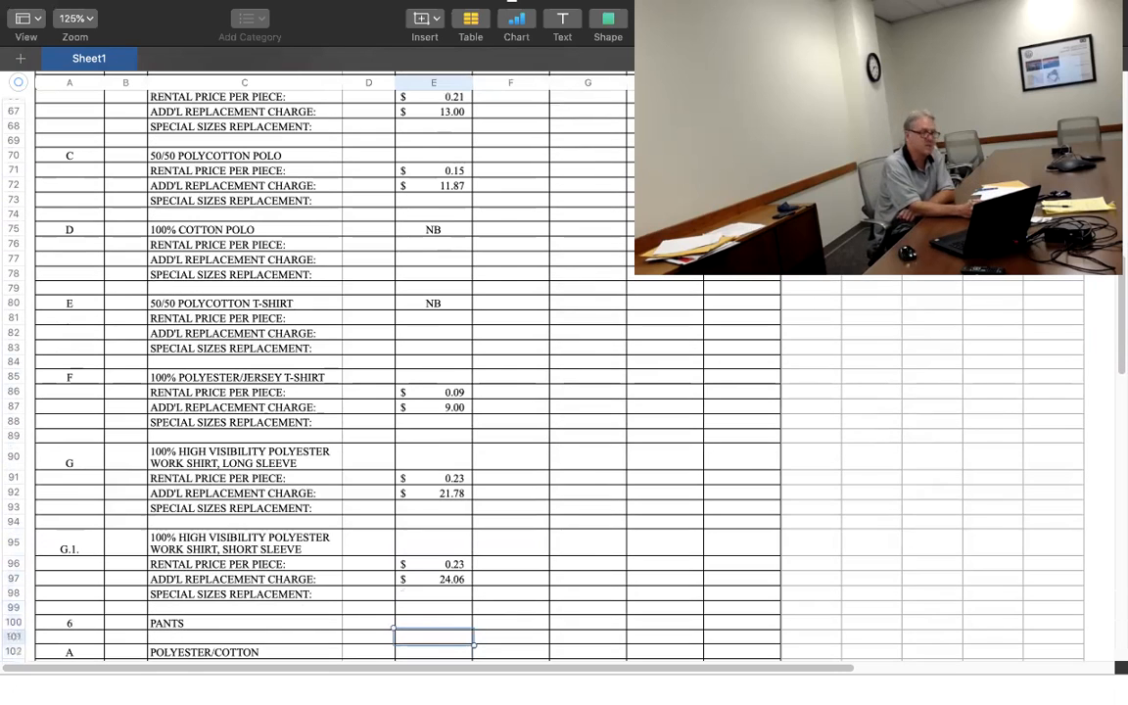
Enter rental and replacement prices for polyester/cotton and cotton pants, including 17
scroll(down, 3)
text(.13)
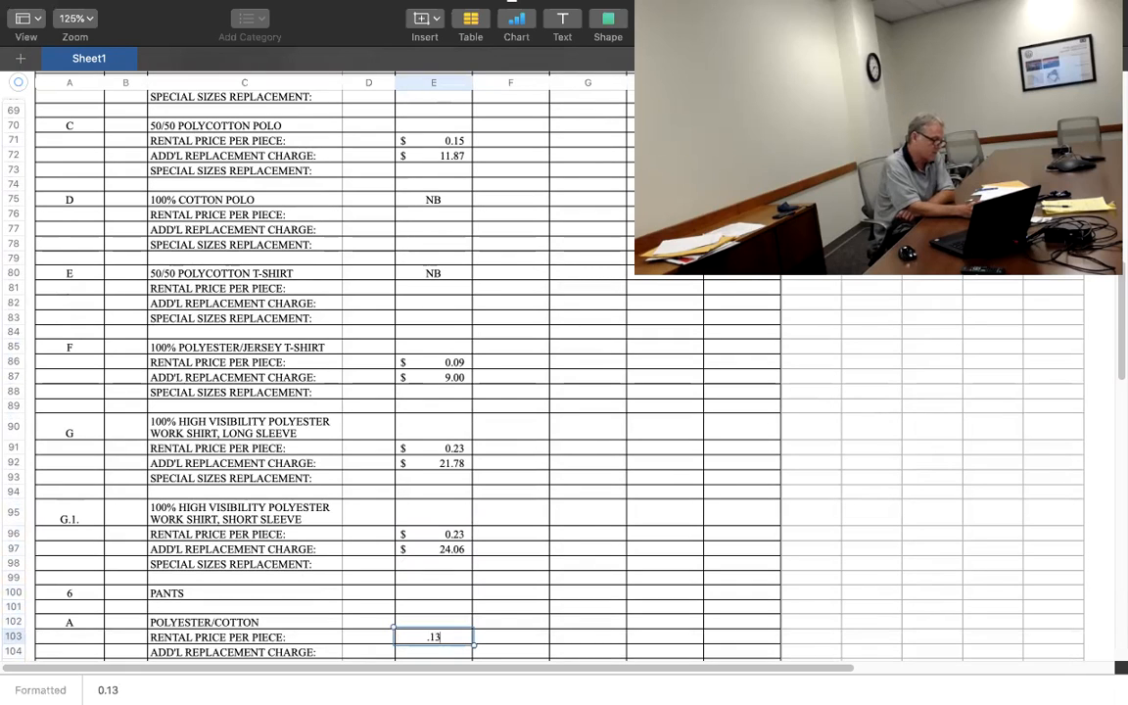
key(Return)
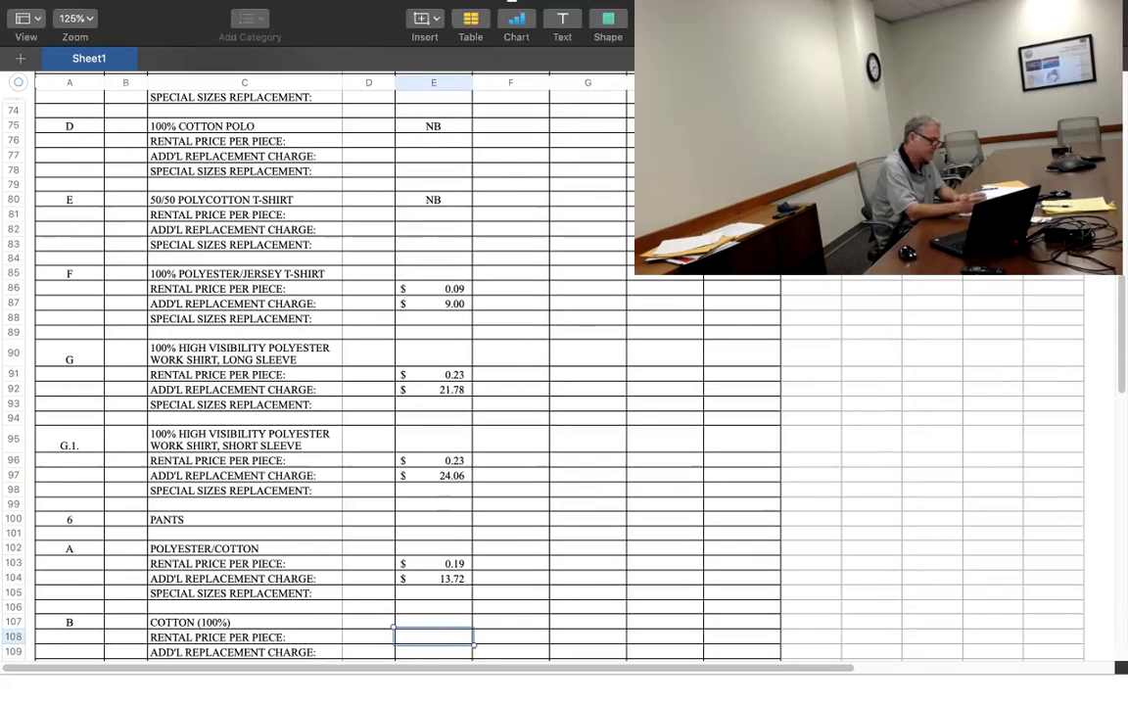
scroll(down, 3)
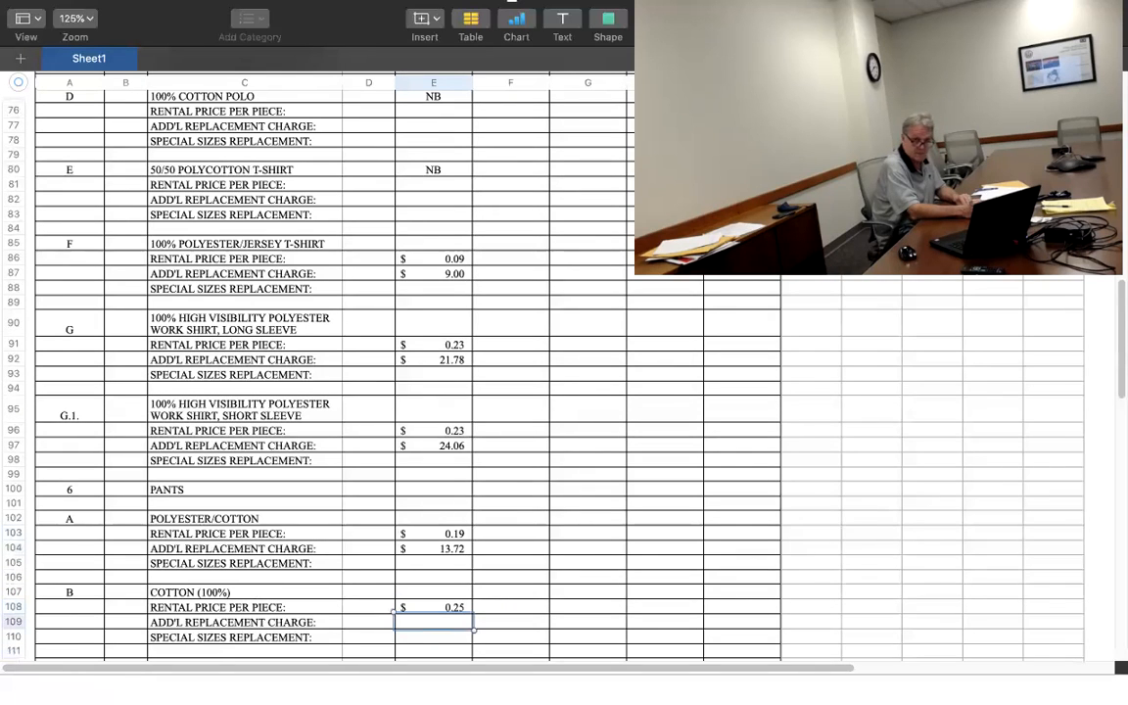
text(17.52)
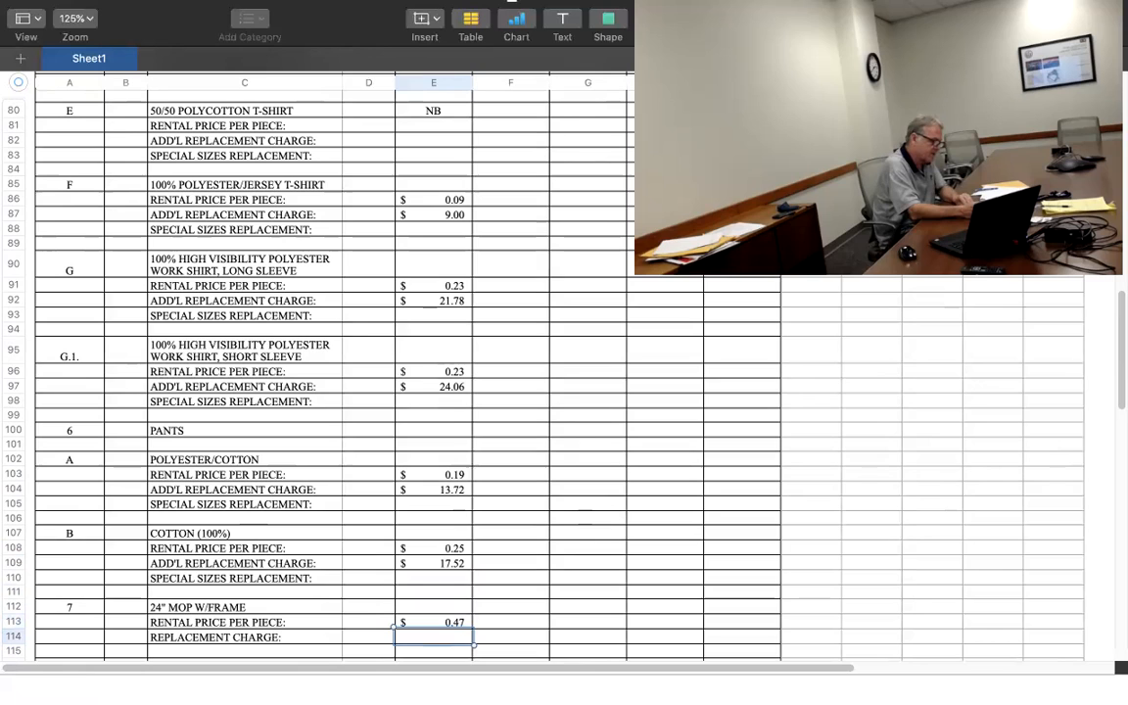
Enter mop and shop towel prices, including the 7.3 24" mop replacement and 9.4
text(7.3)
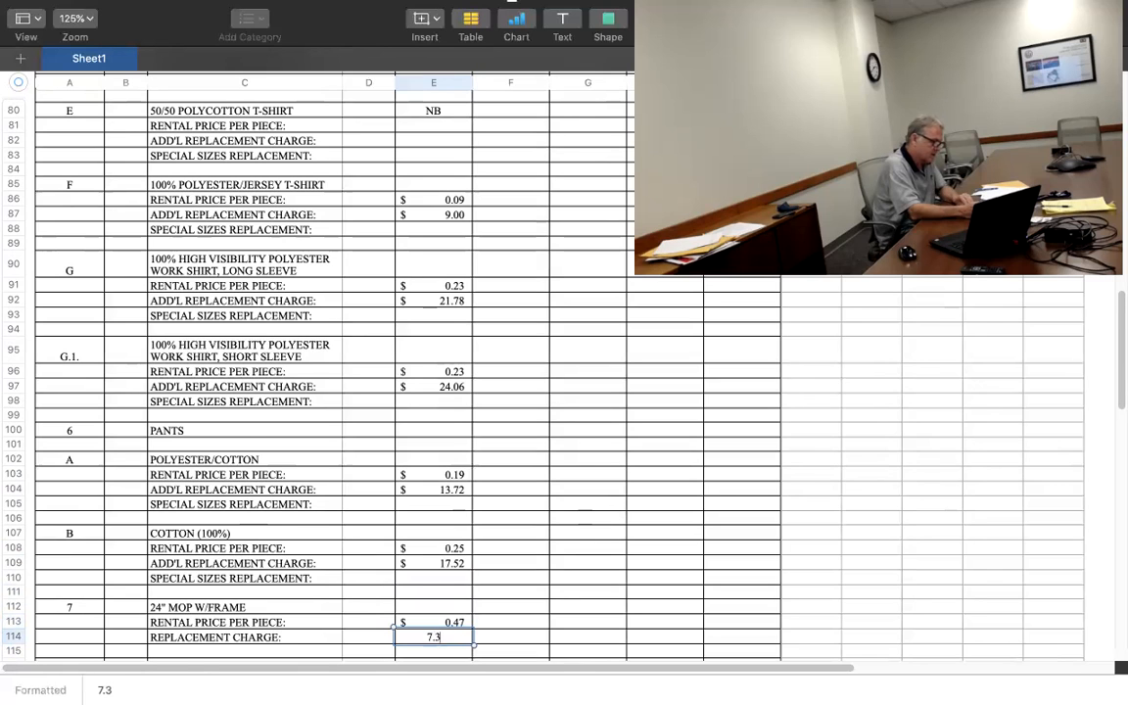
key(Return)
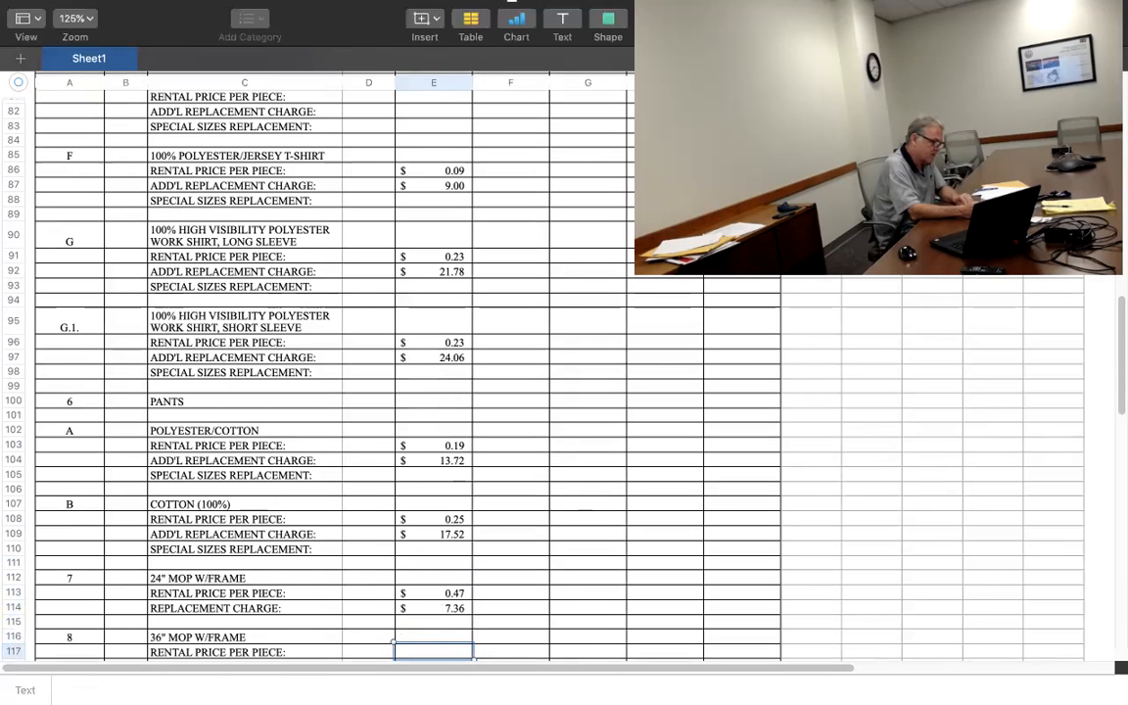
text(9.44)
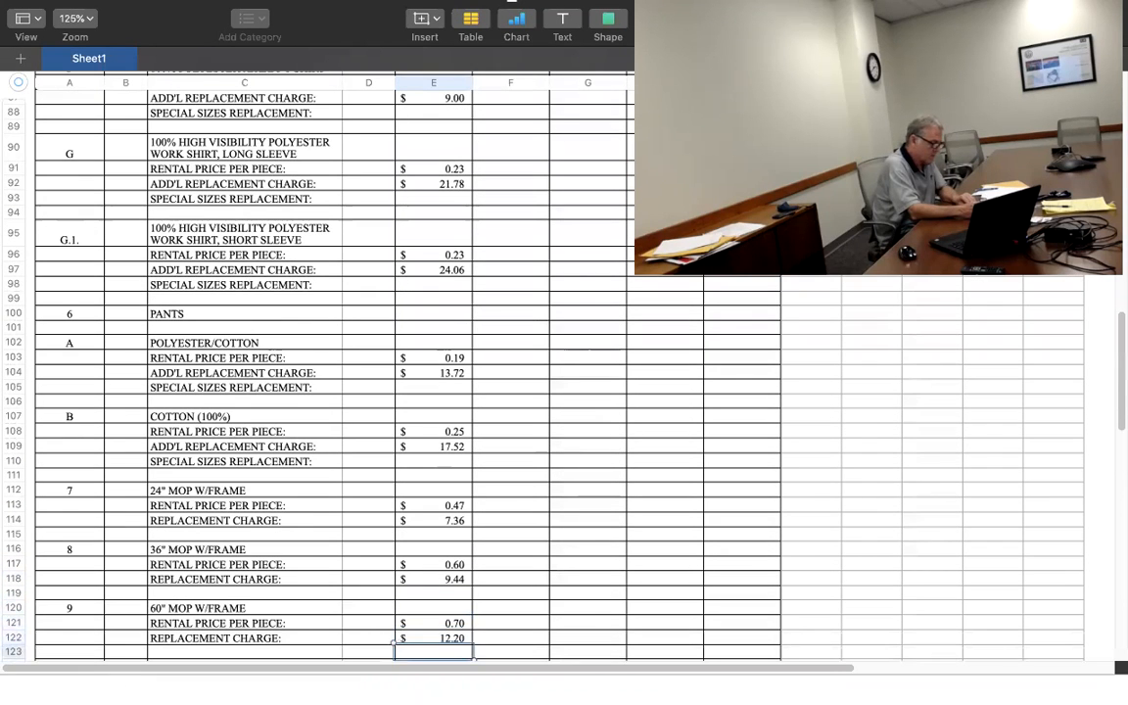
scroll(down, 3)
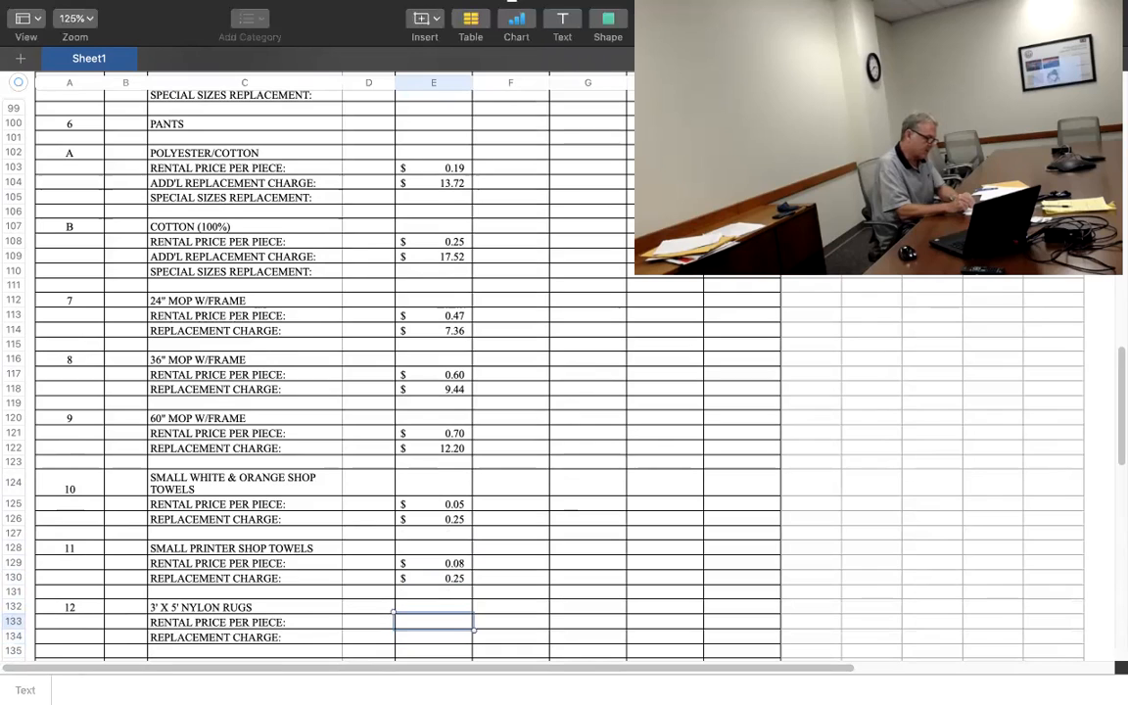
Enter nylon rug, scraper mat and terry cloth prices, including the .3 terry cloth replacement charge
text(1.48)
click(433, 637)
text(33)
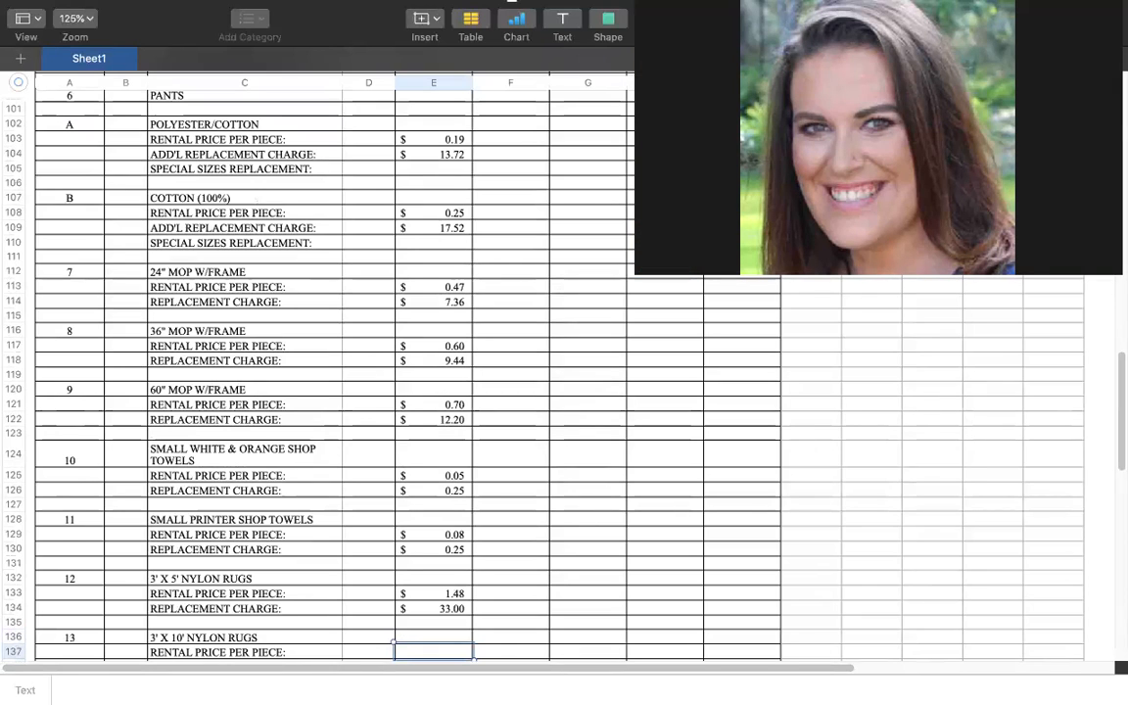
text(2)
text(3.18)
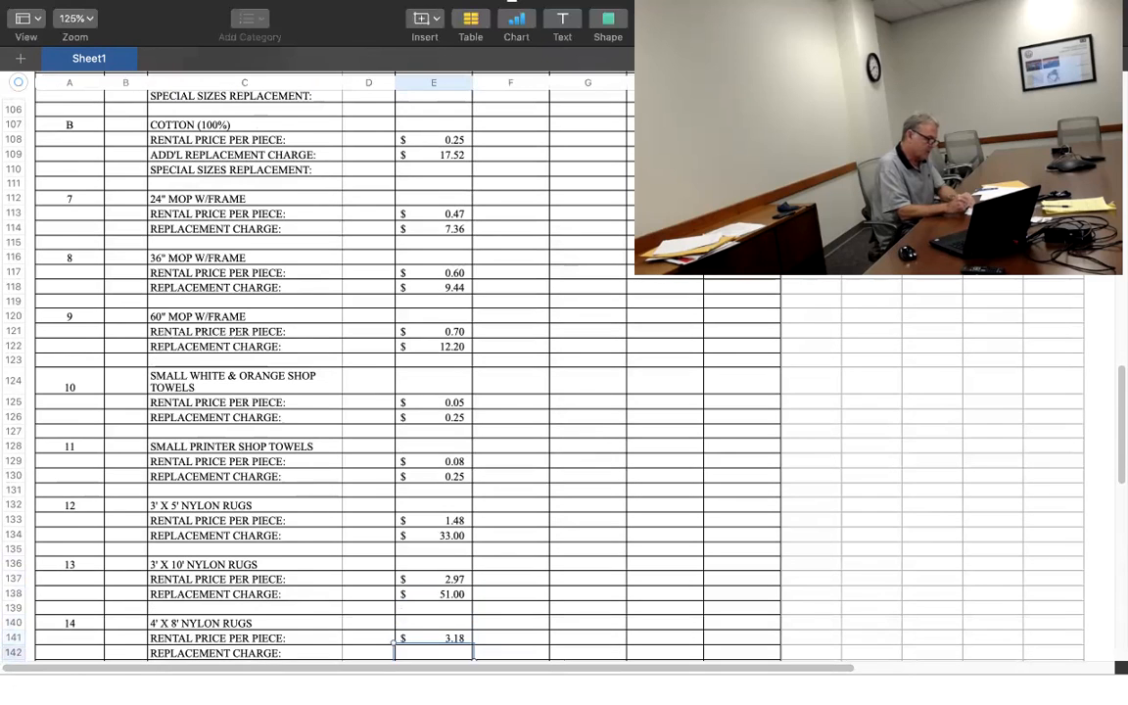
scroll(down, 3)
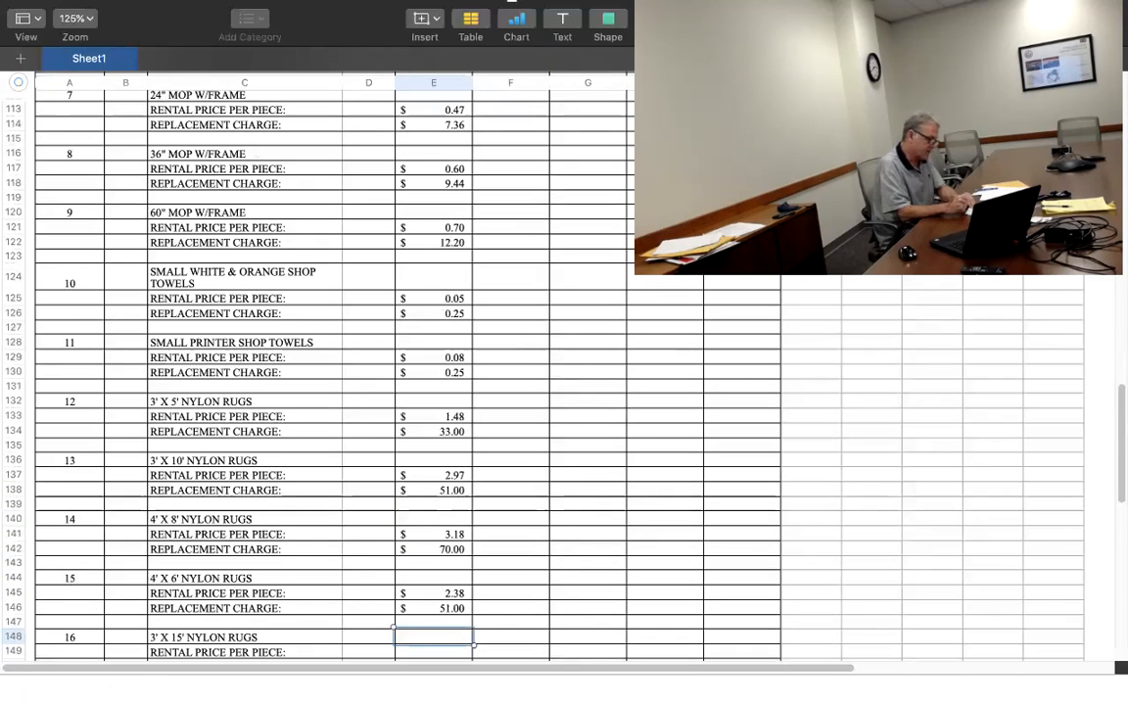
scroll(down, 3)
text(NB)
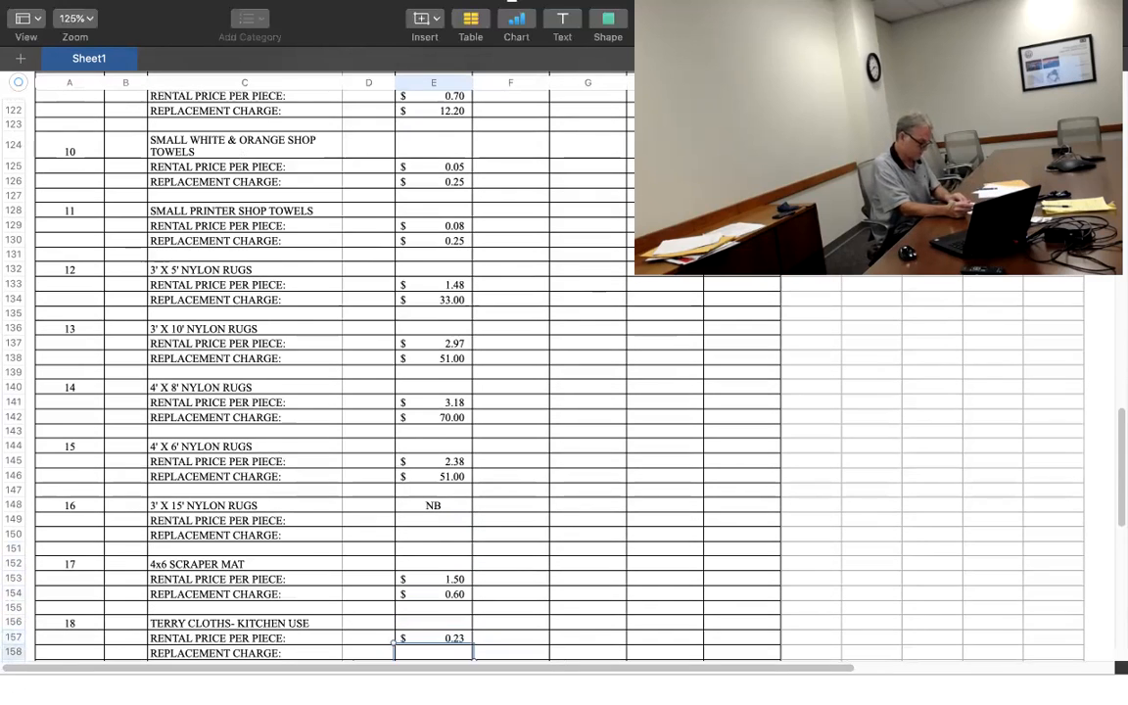
text(.3)
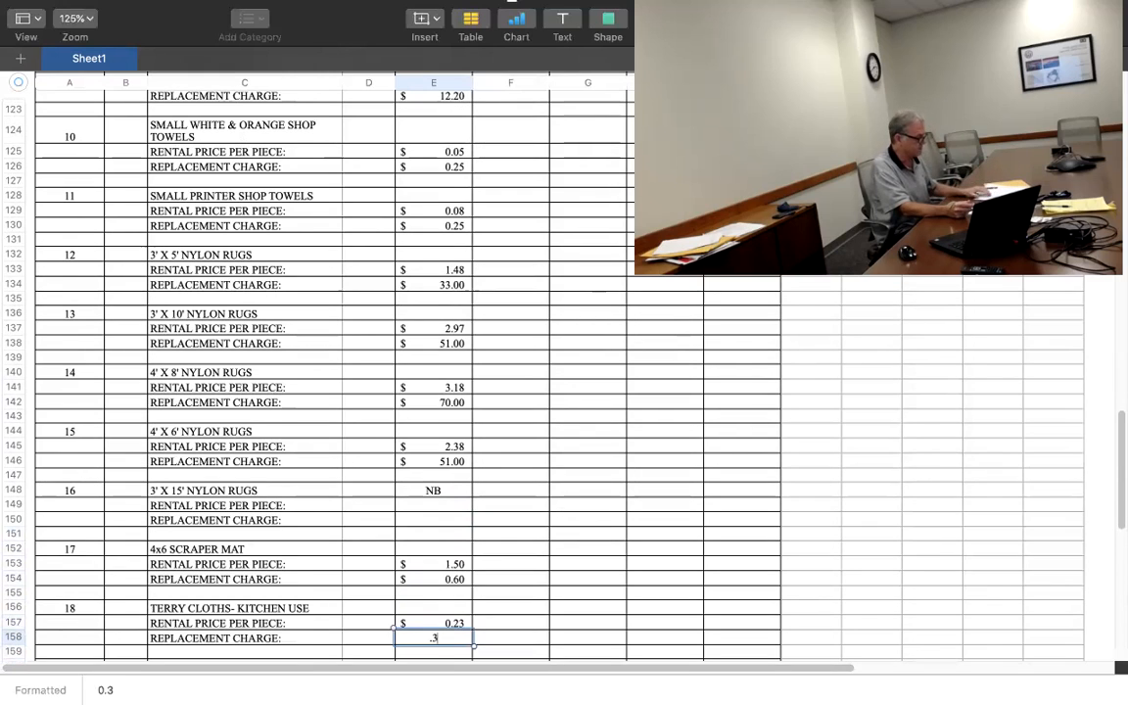
key(Return)
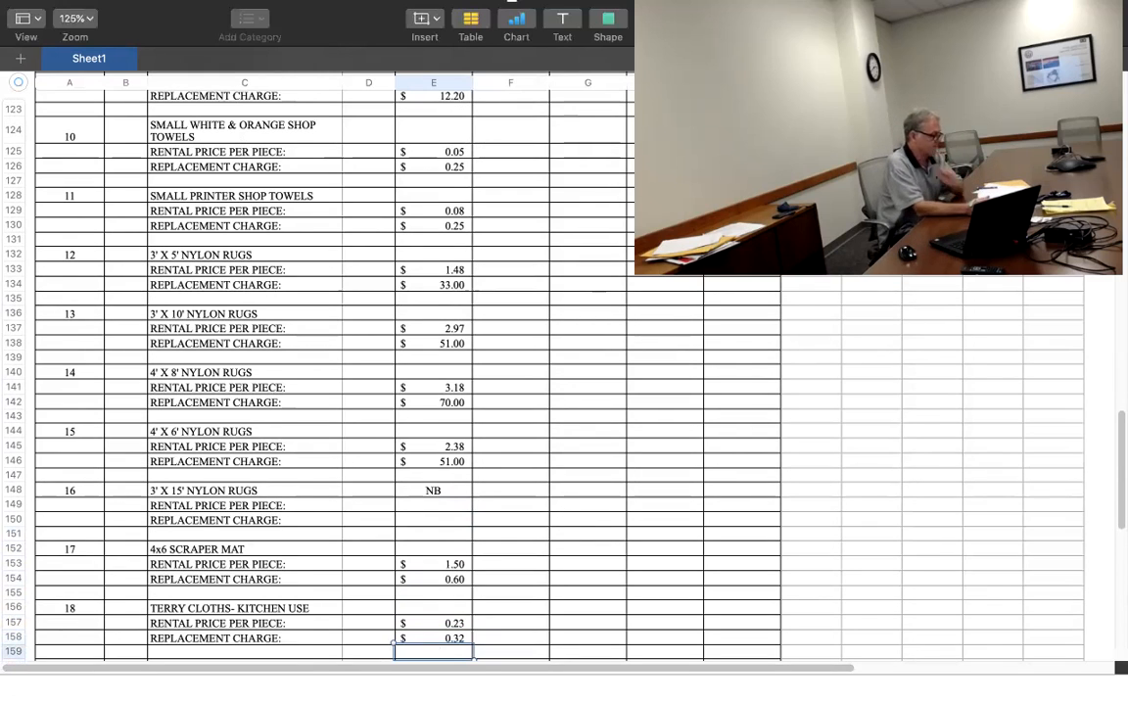
scroll(down, 3)
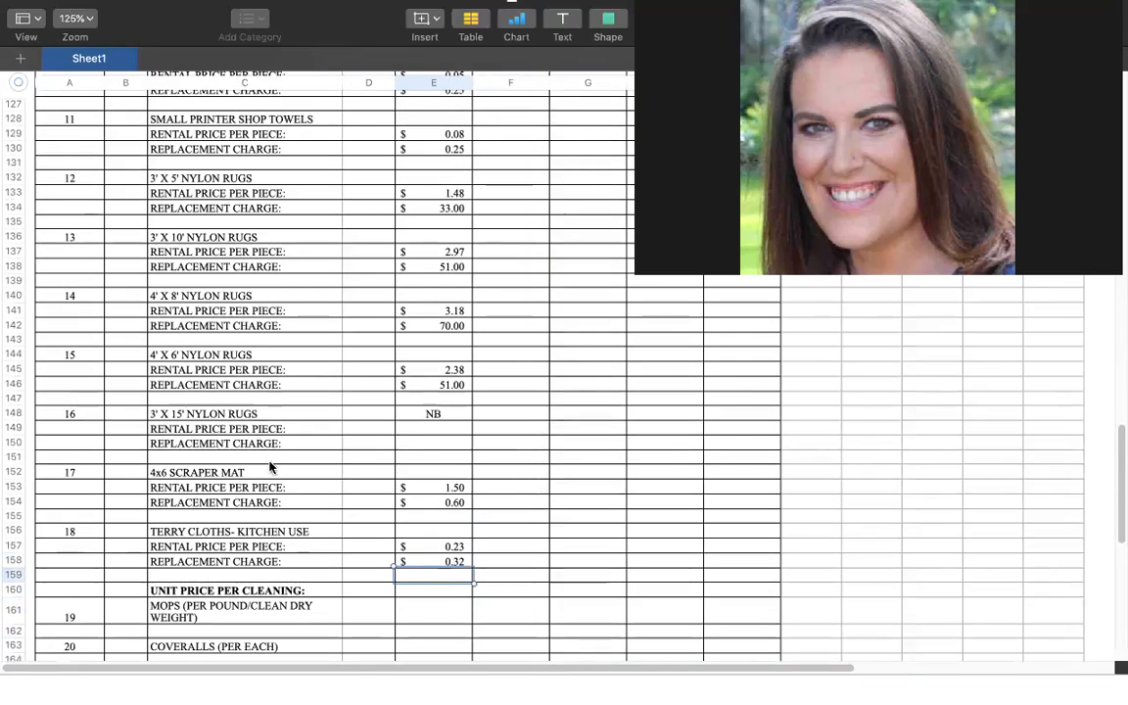
Enter unit cleaning prices in column E: mops $2.00, lab coats 1, terry cloths $0.35
scroll(down, 3)
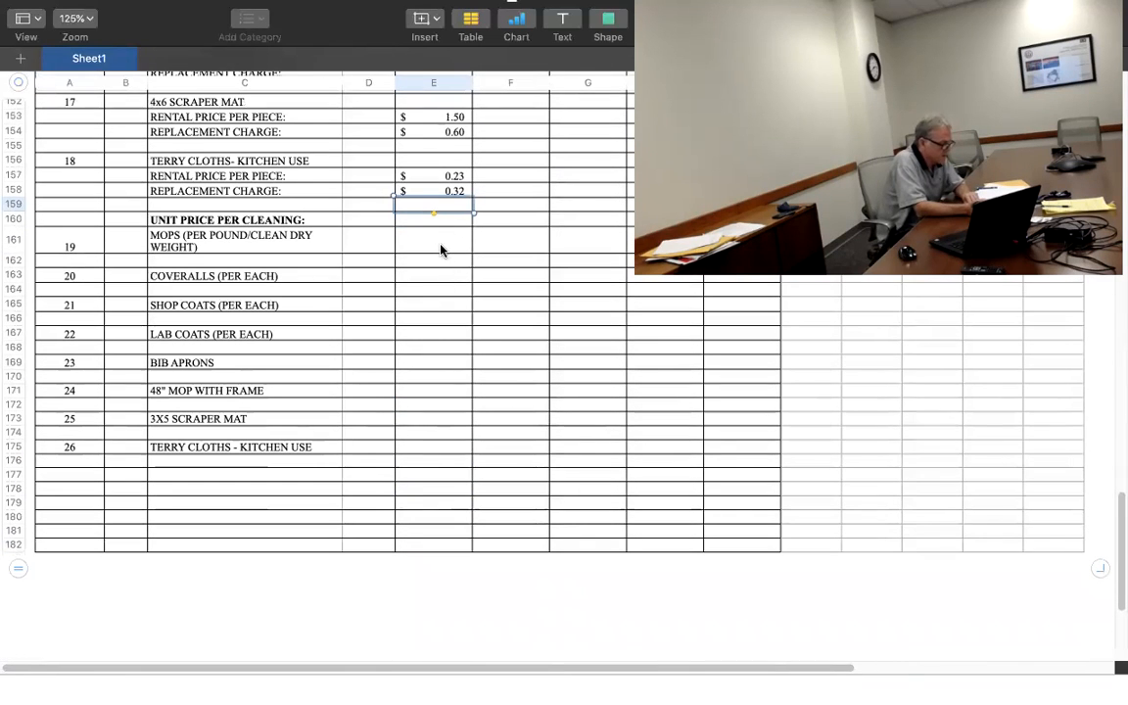
mouse_move(450, 246)
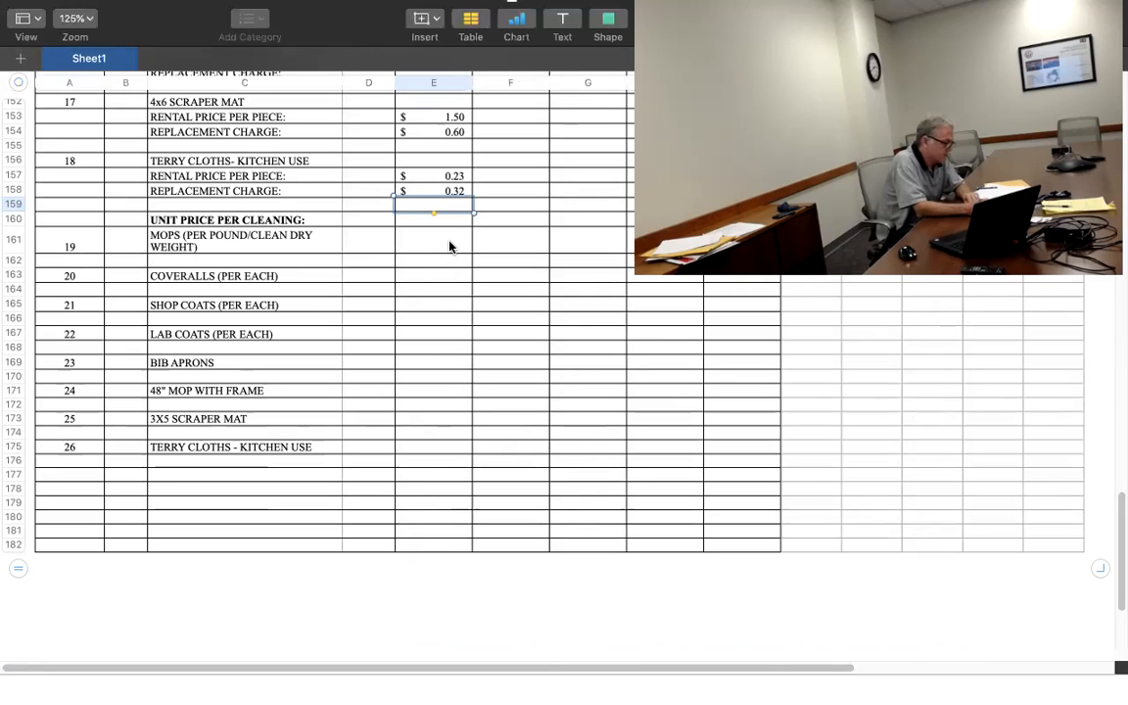
click(433, 240)
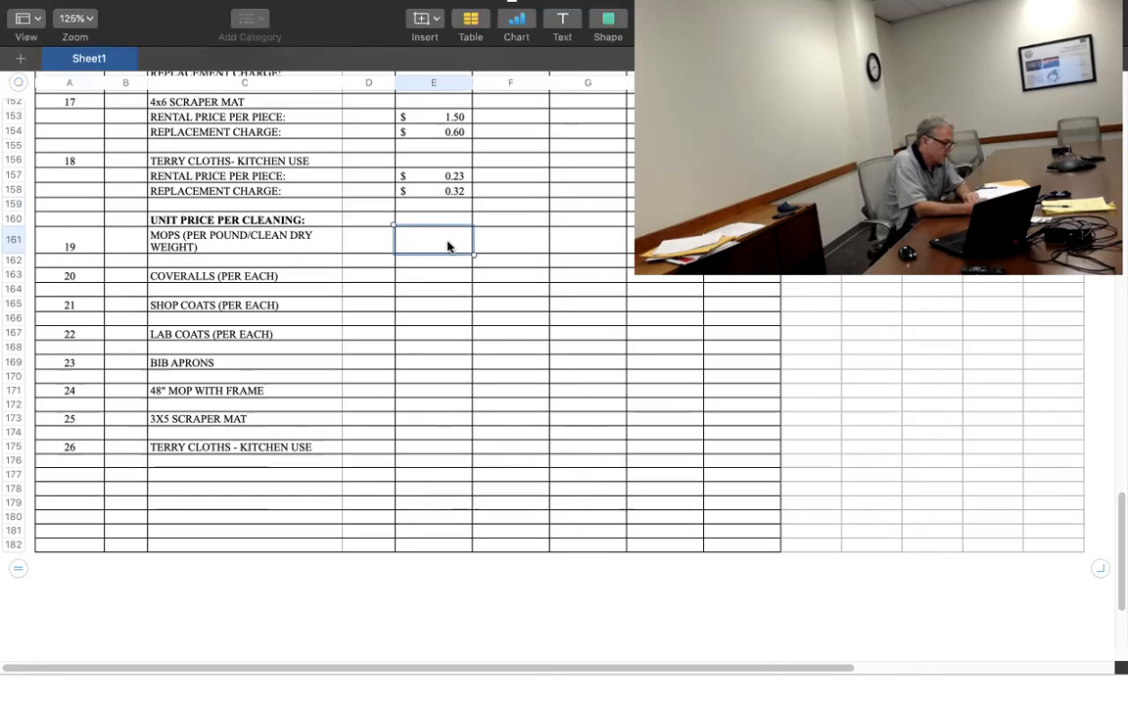
text(2.00)
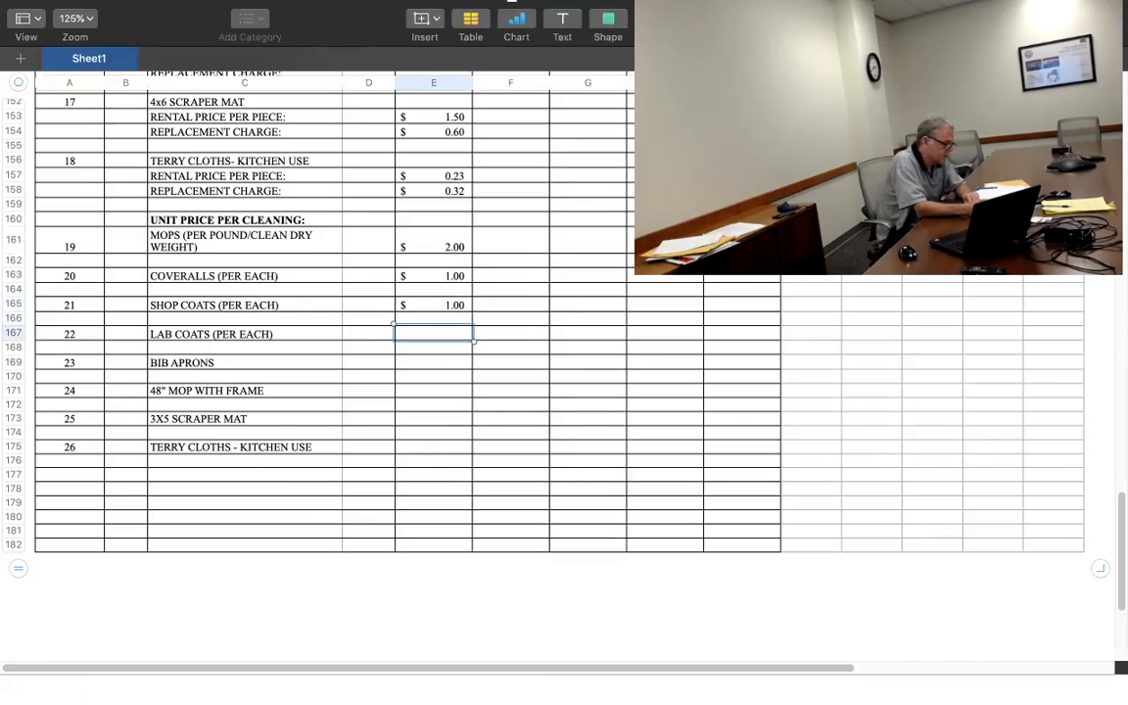
text(1)
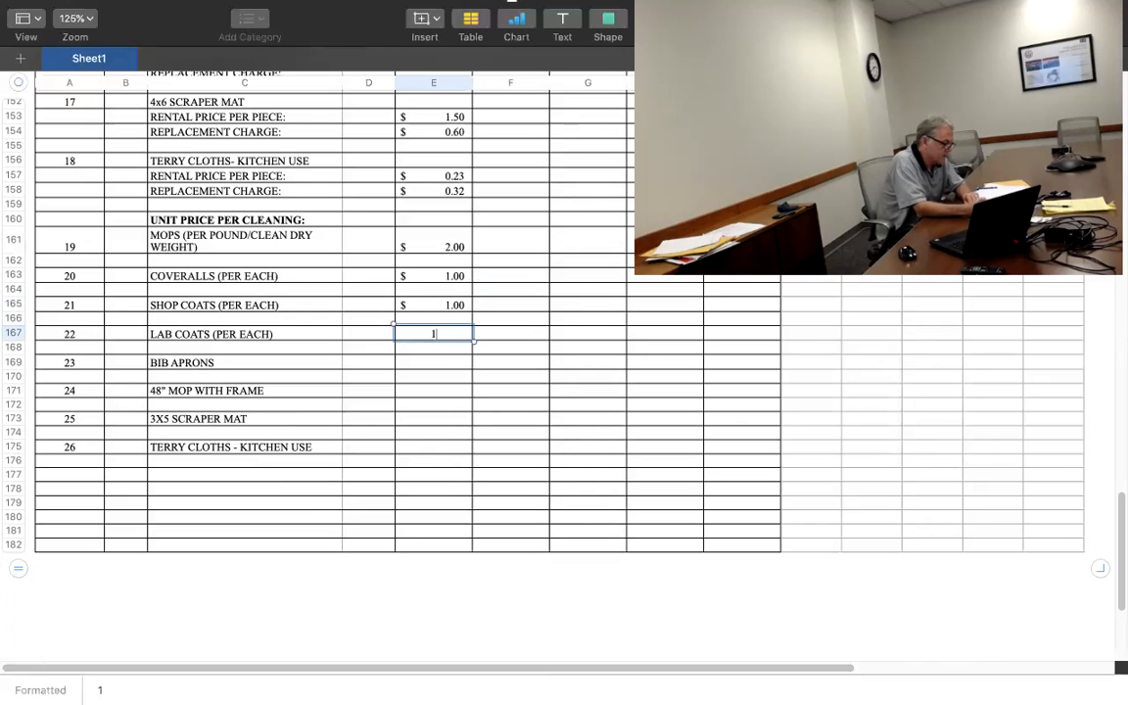
key(Return)
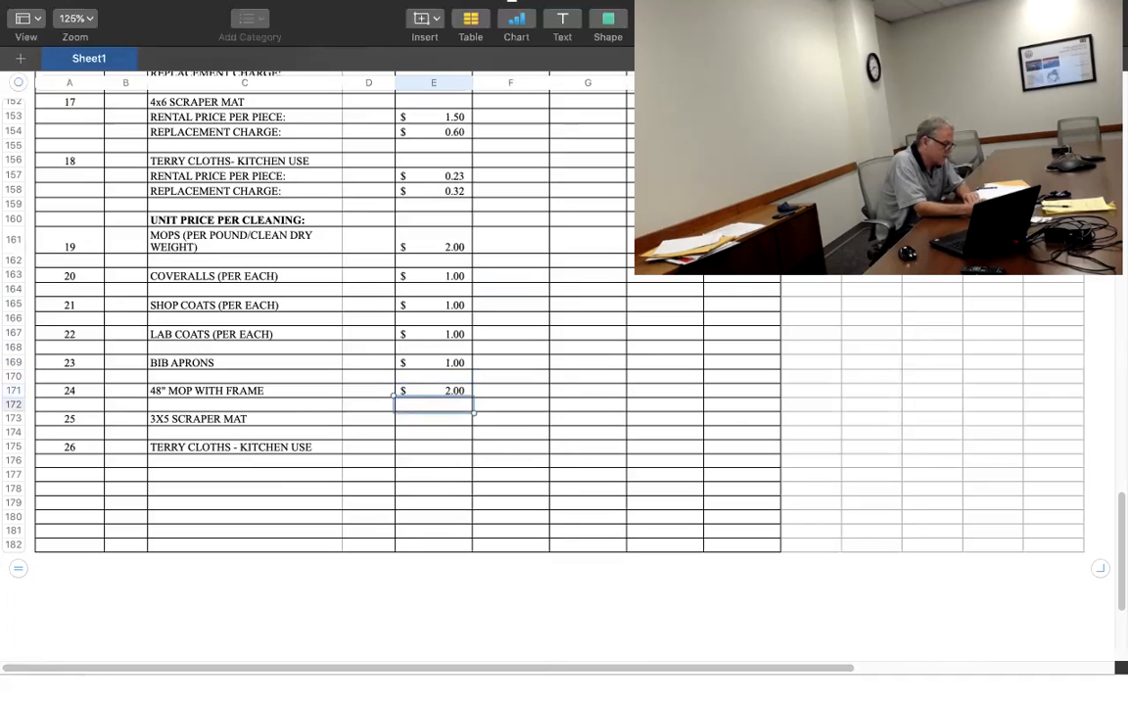
click(433, 418)
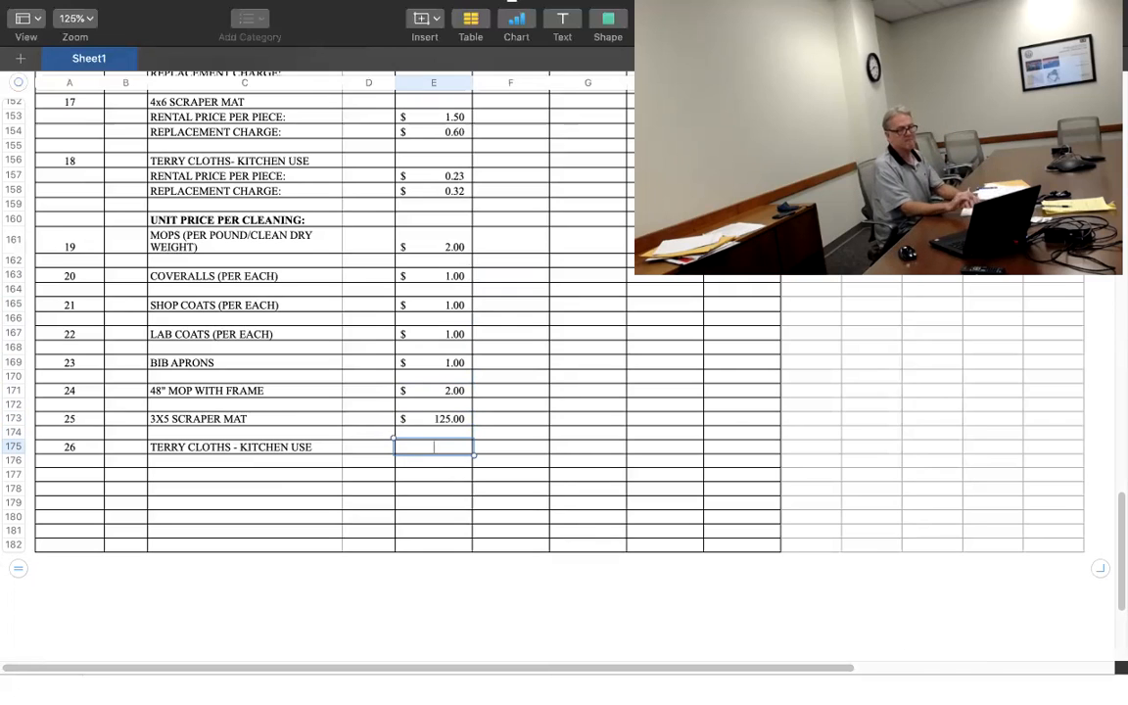
text(0.35)
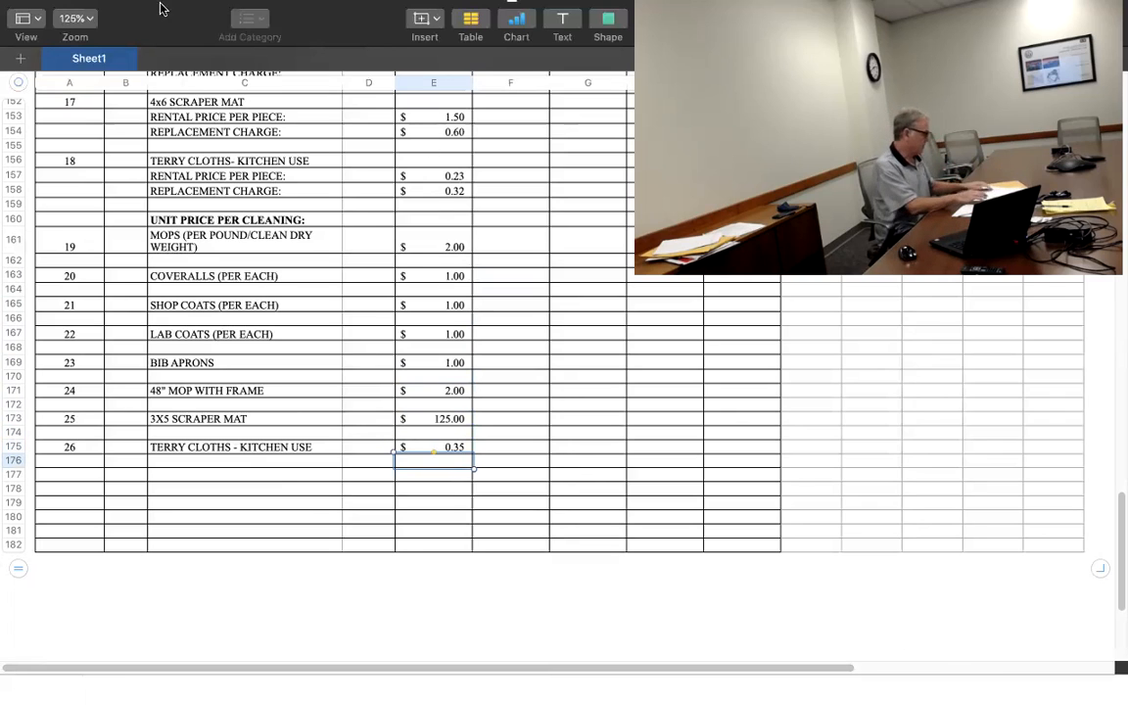